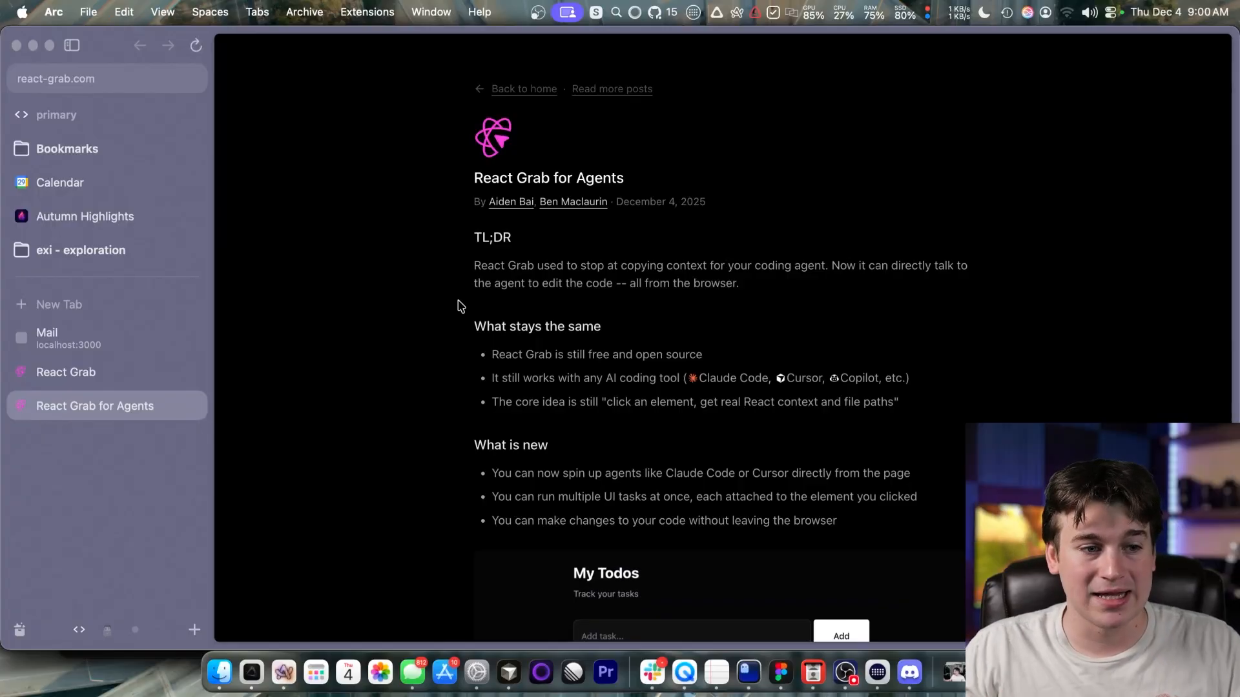
# Switch from the blog post to the React Grab homepage showing its one-script-tag Next.js setup snippet.
pyautogui.click(591, 605)
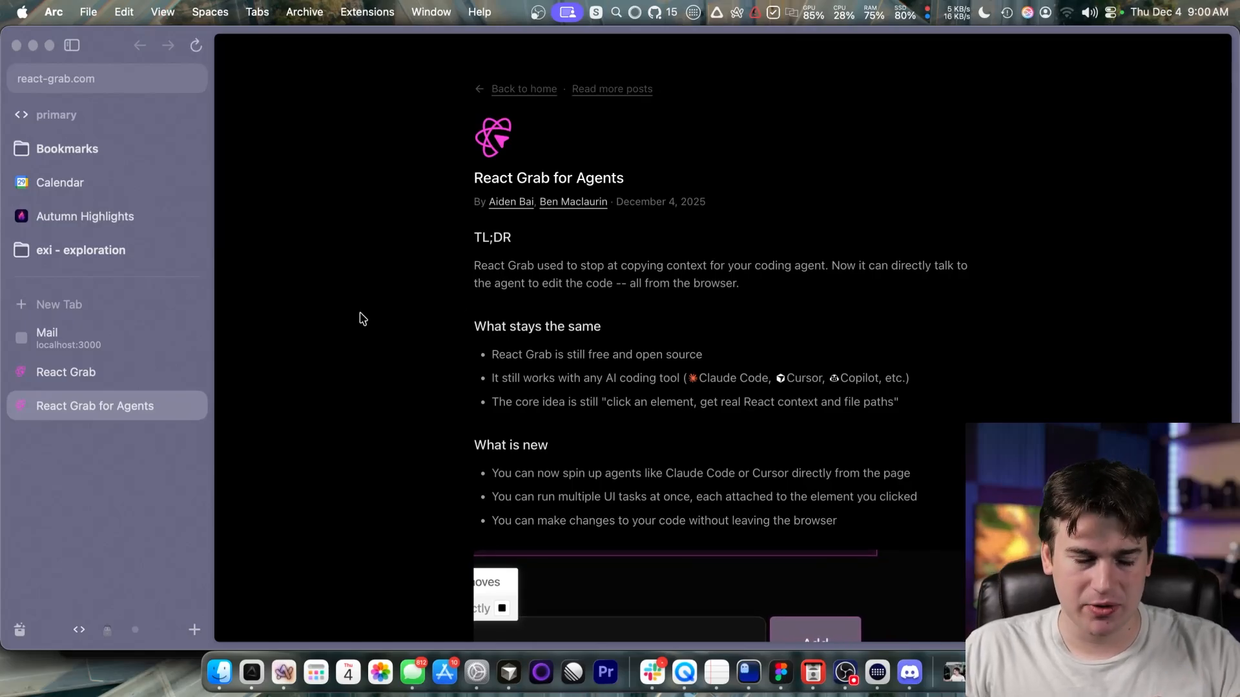
pyautogui.click(64, 372)
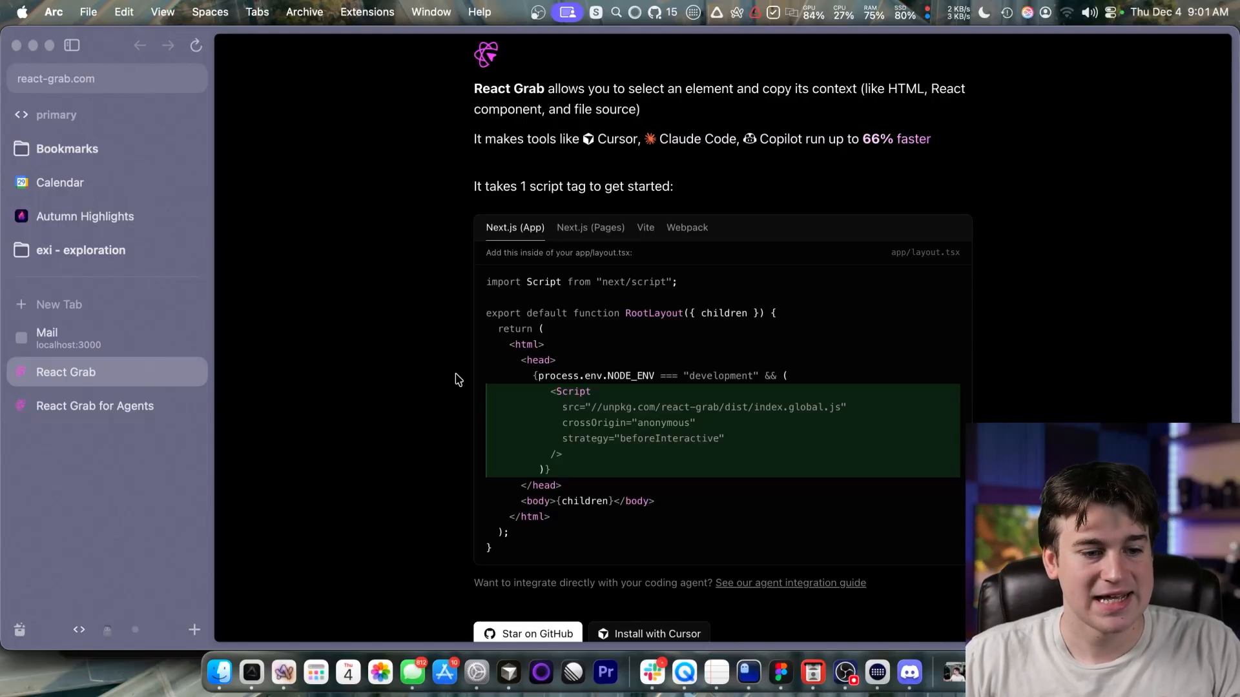
# Switch to the localhost:3000 Mail tab showing the 'this is a test of inbox.run' thread.
pyautogui.click(64, 339)
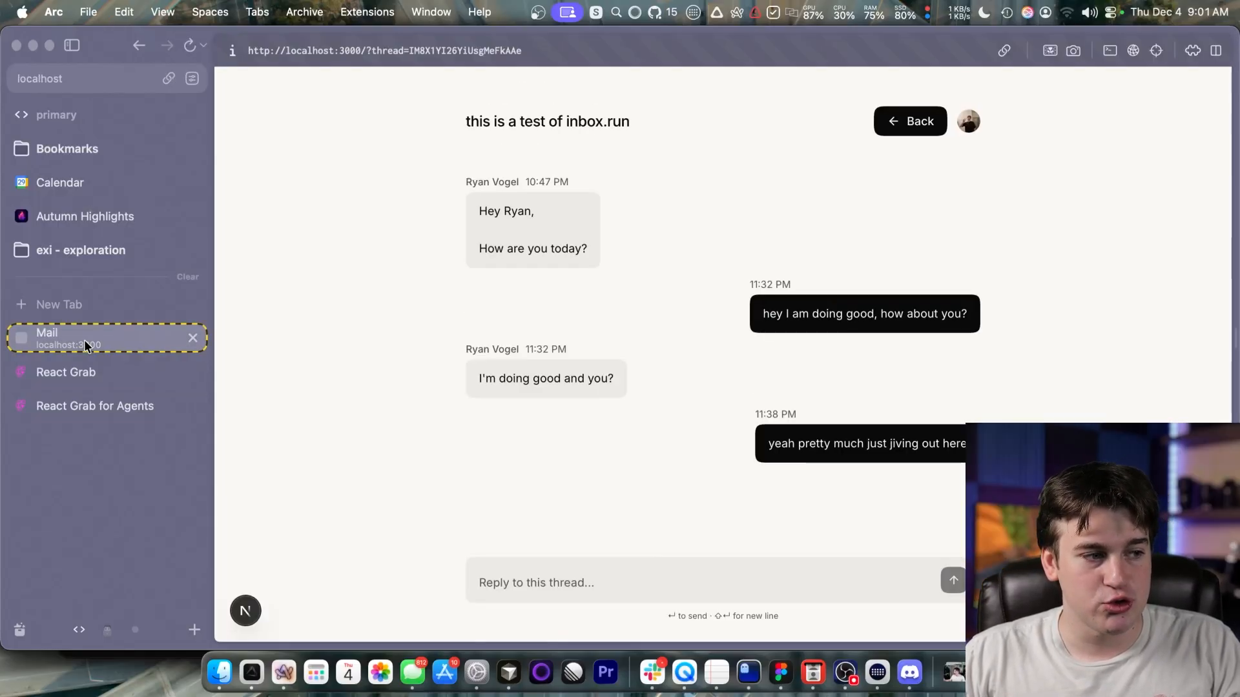
pyautogui.moveTo(419, 329)
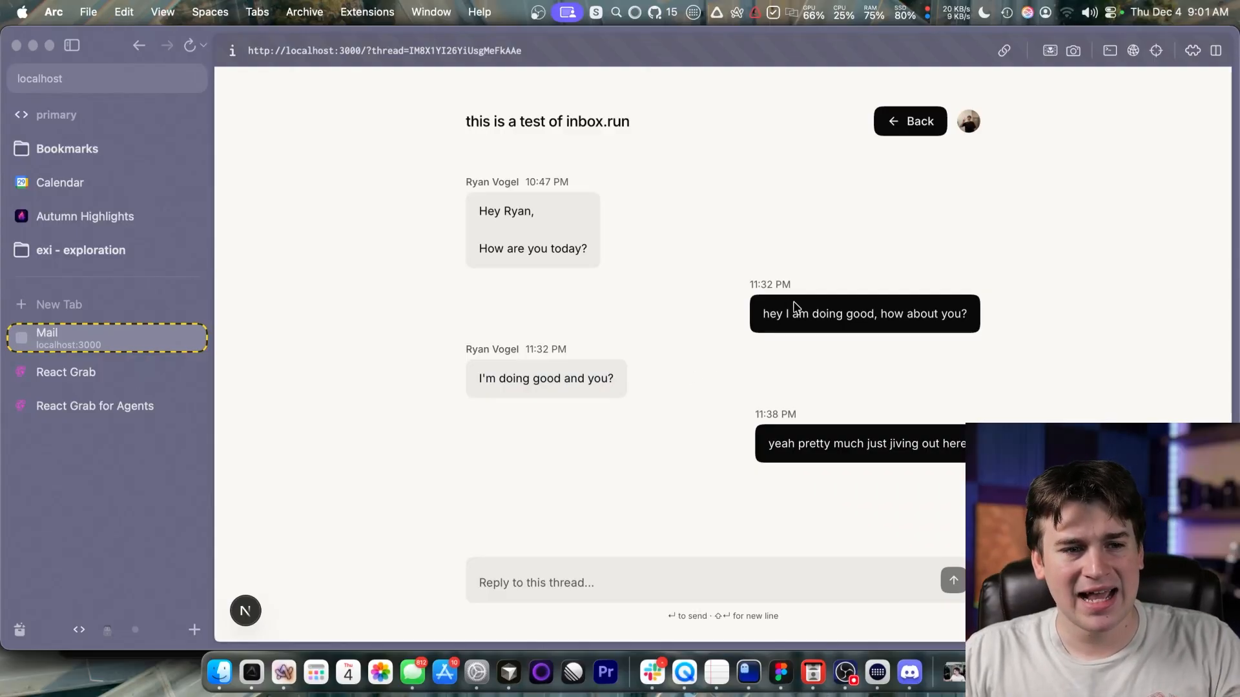
pyautogui.moveTo(806, 331)
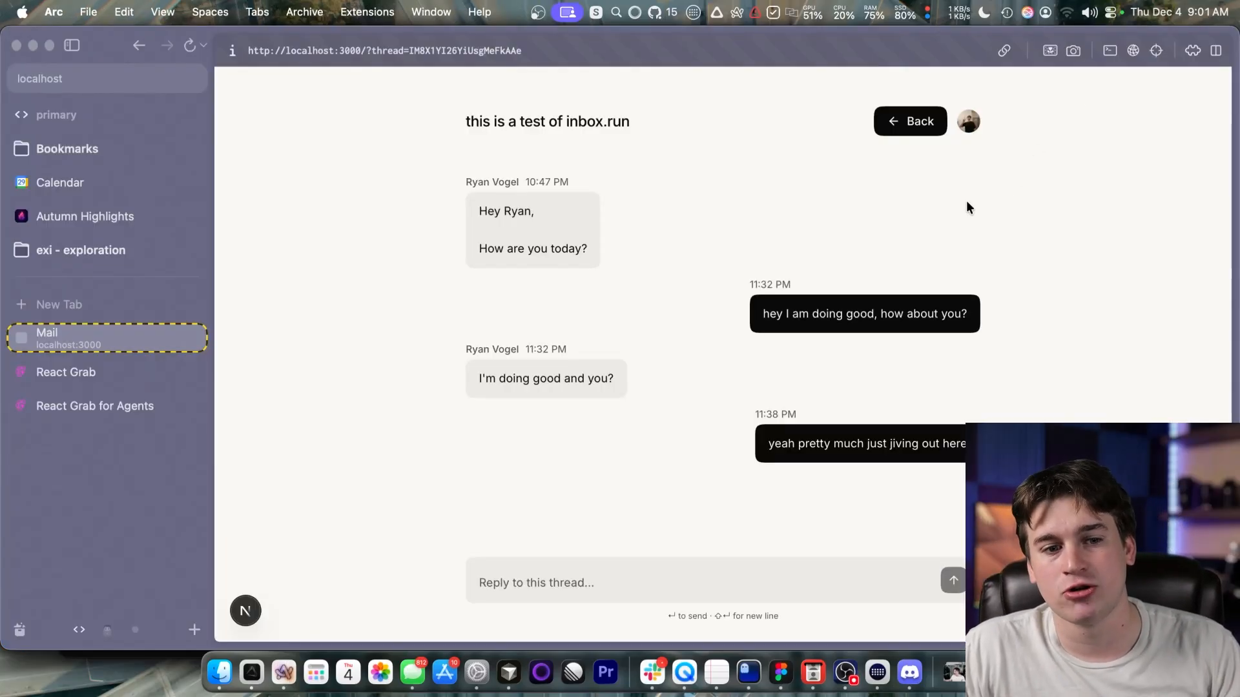
pyautogui.moveTo(771, 292)
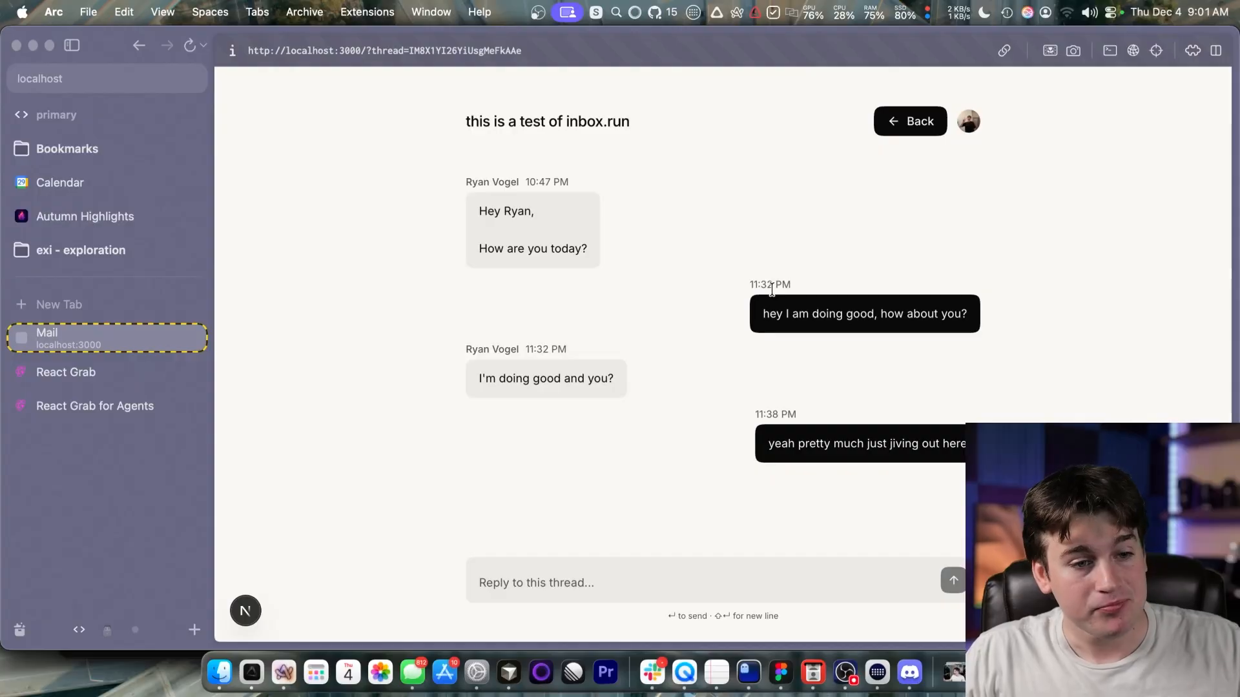
pyautogui.moveTo(661, 341)
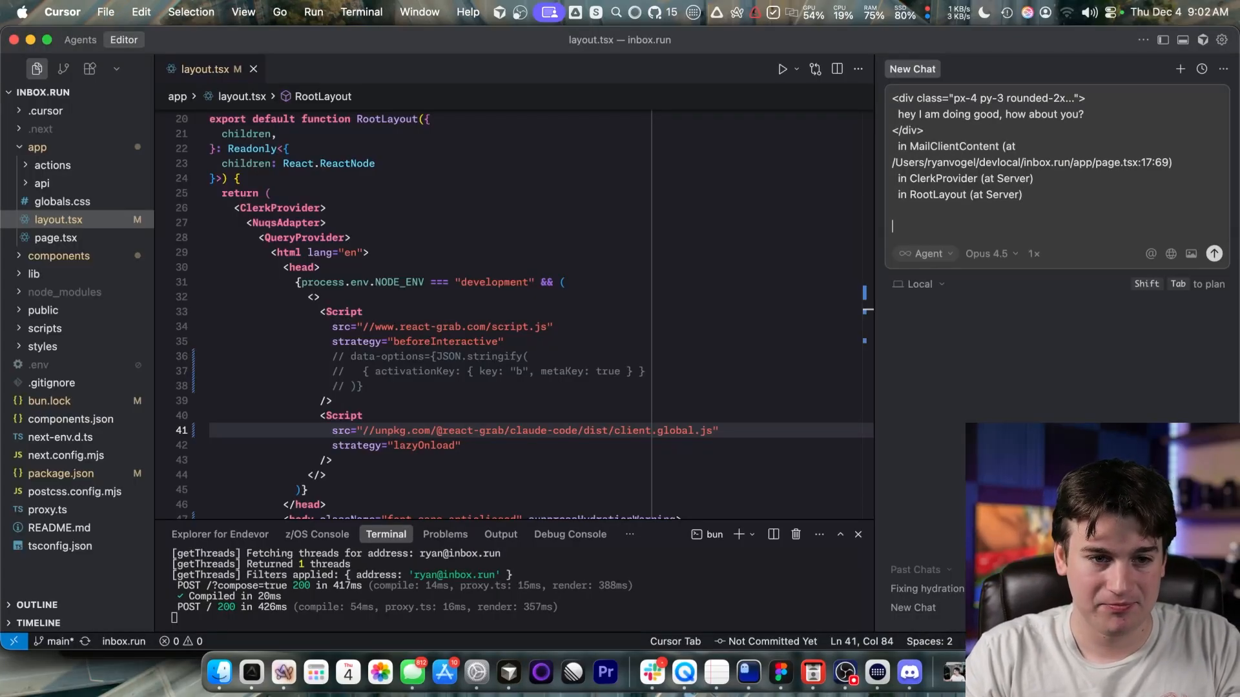
# Write the prompt 'make these thinner (less padding)' in Cursor's agent chat for the grabbed bubbles.
pyautogui.write('make these')
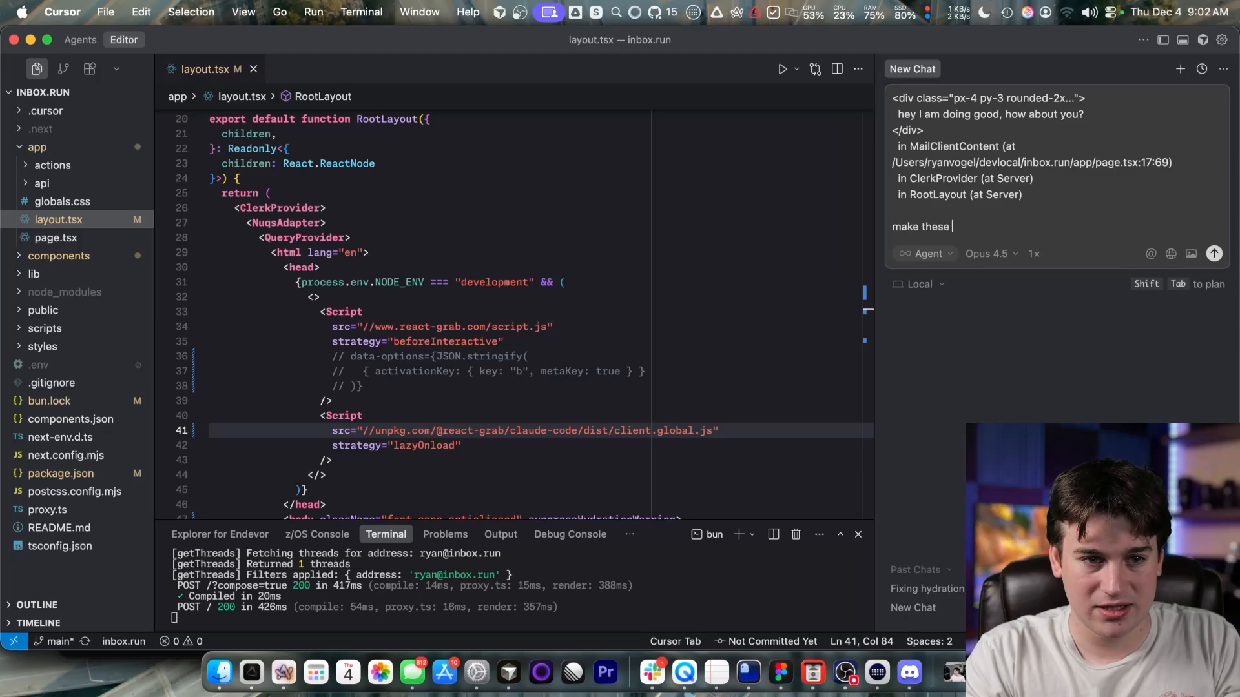
pyautogui.write('thinner')
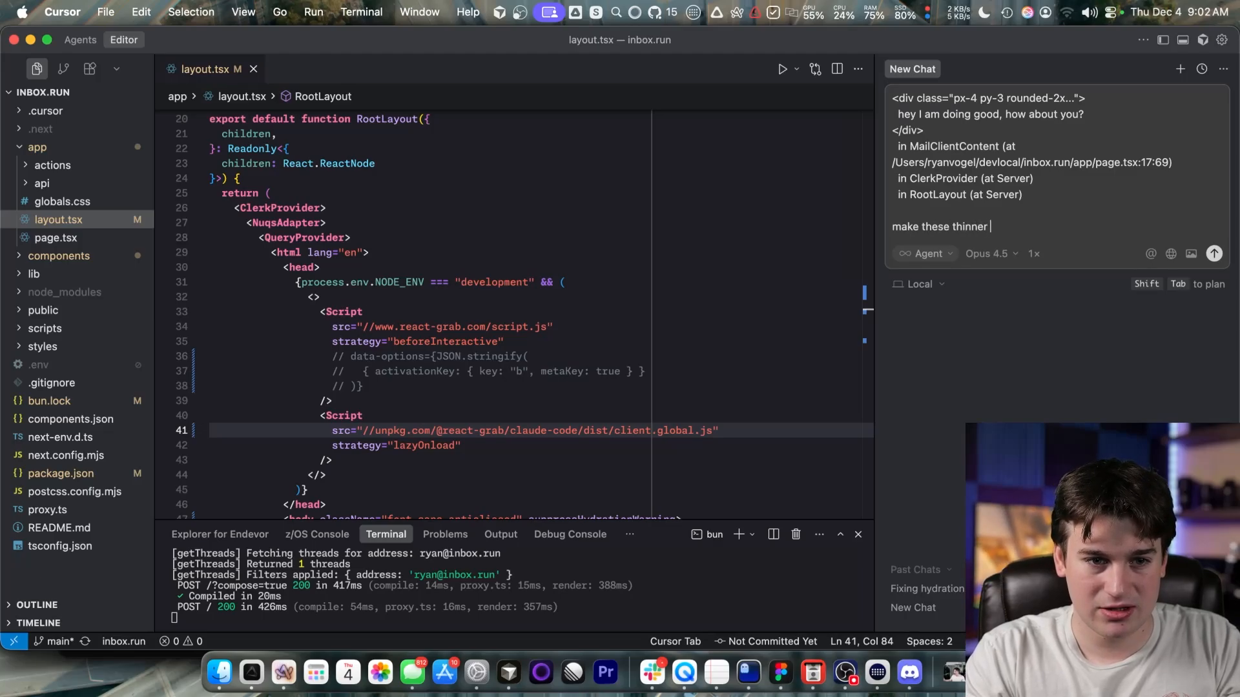
pyautogui.write('(less padd')
pyautogui.write('in')
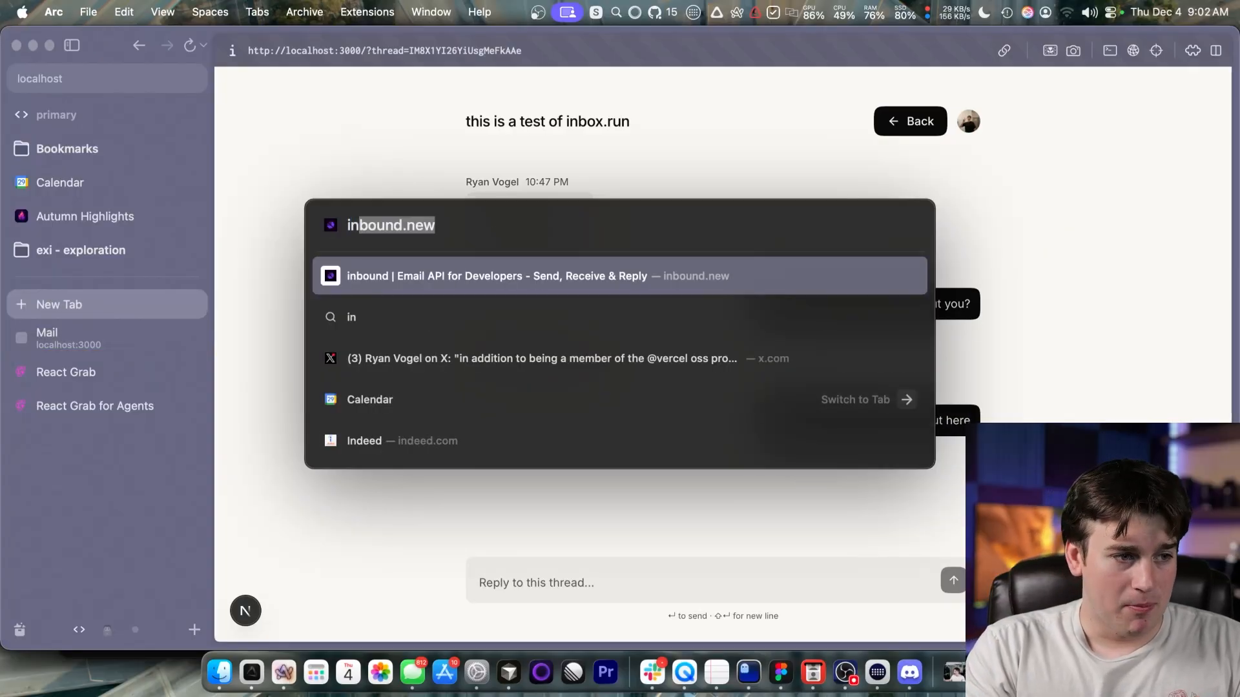
# Go to inbound.new and sign in to its dashboard with a passkey.
pyautogui.click(483, 275)
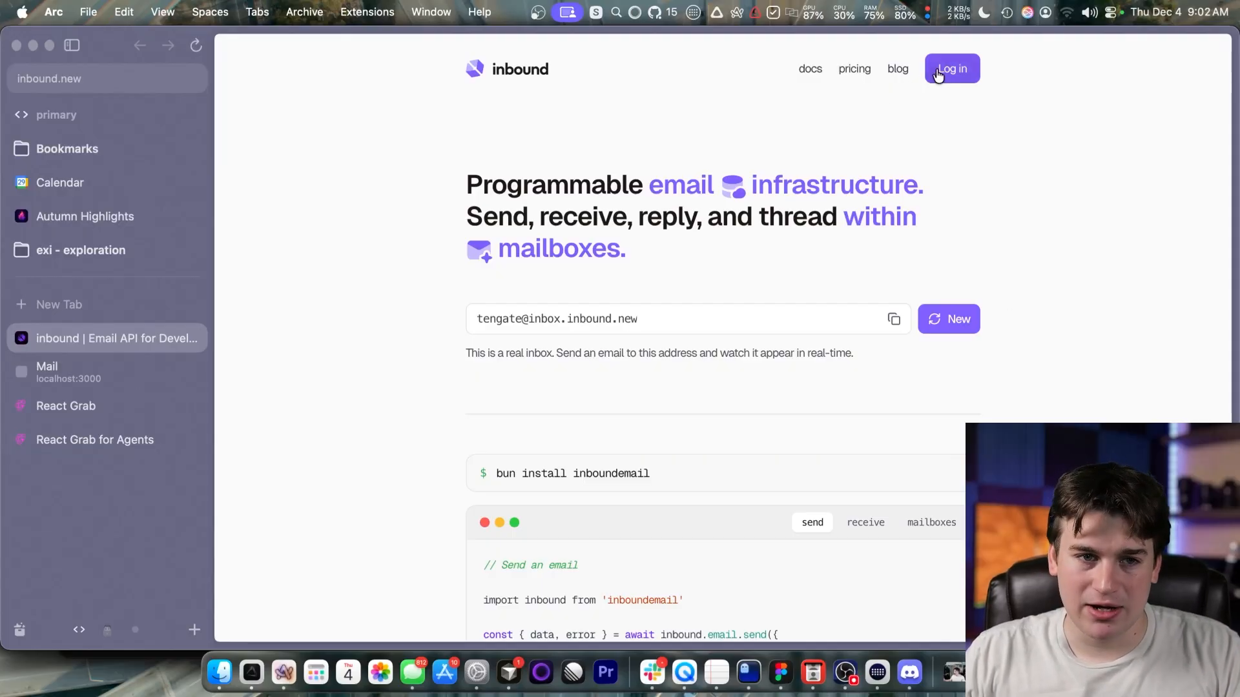
pyautogui.click(952, 68)
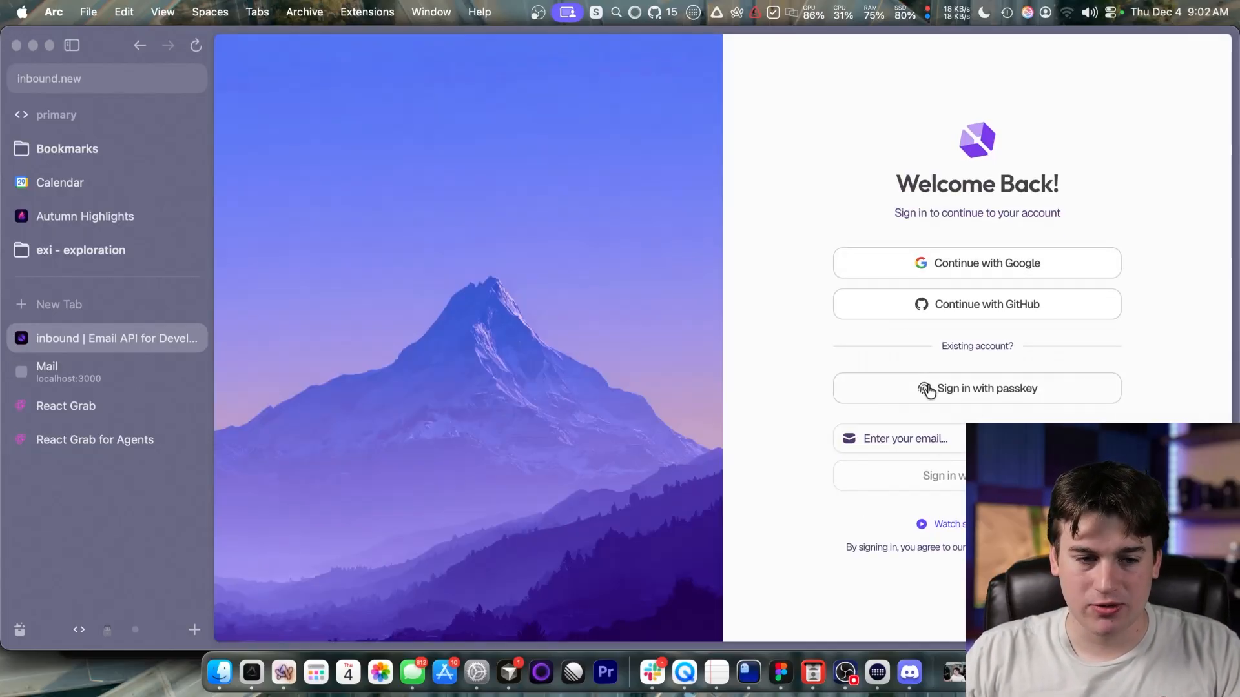
pyautogui.click(977, 263)
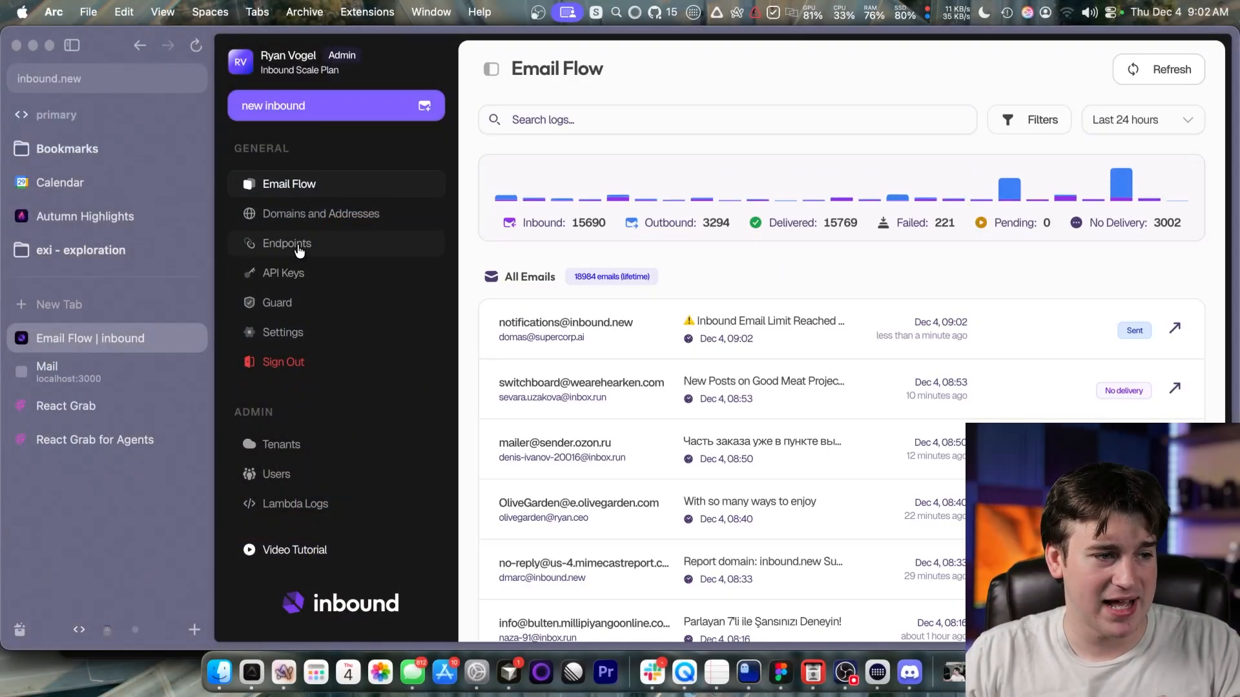
# Browse the dashboard's Endpoints and API Keys pages.
pyautogui.click(287, 242)
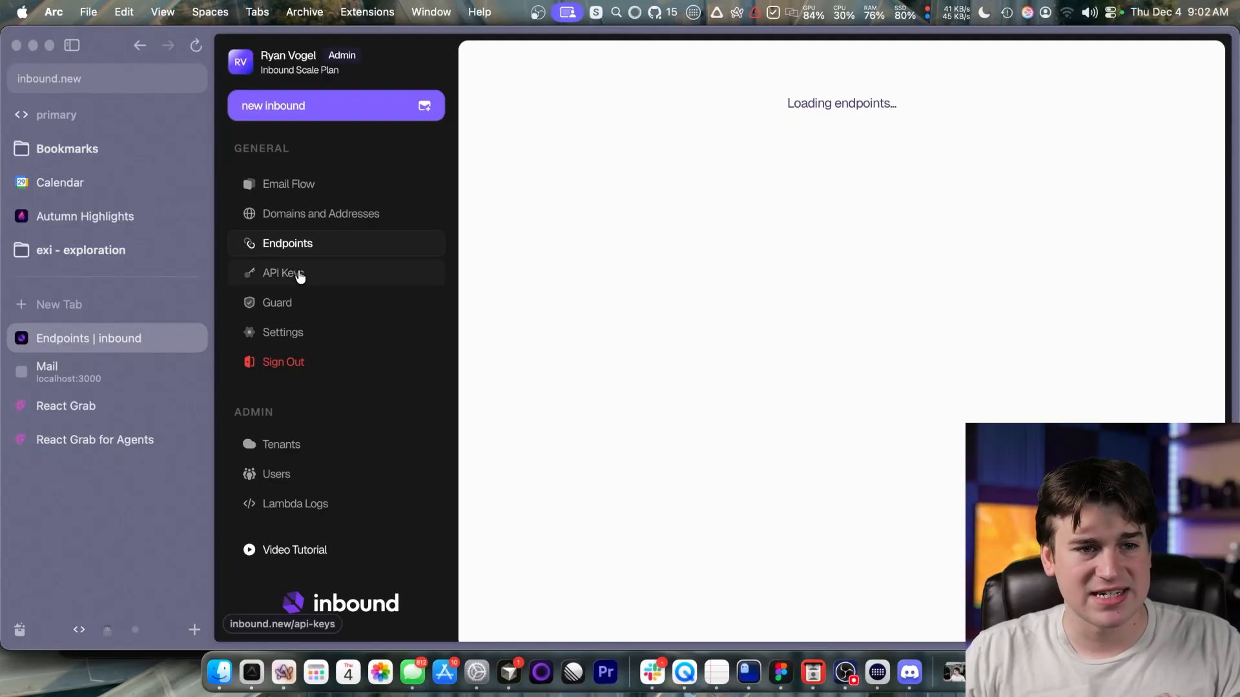
pyautogui.click(284, 274)
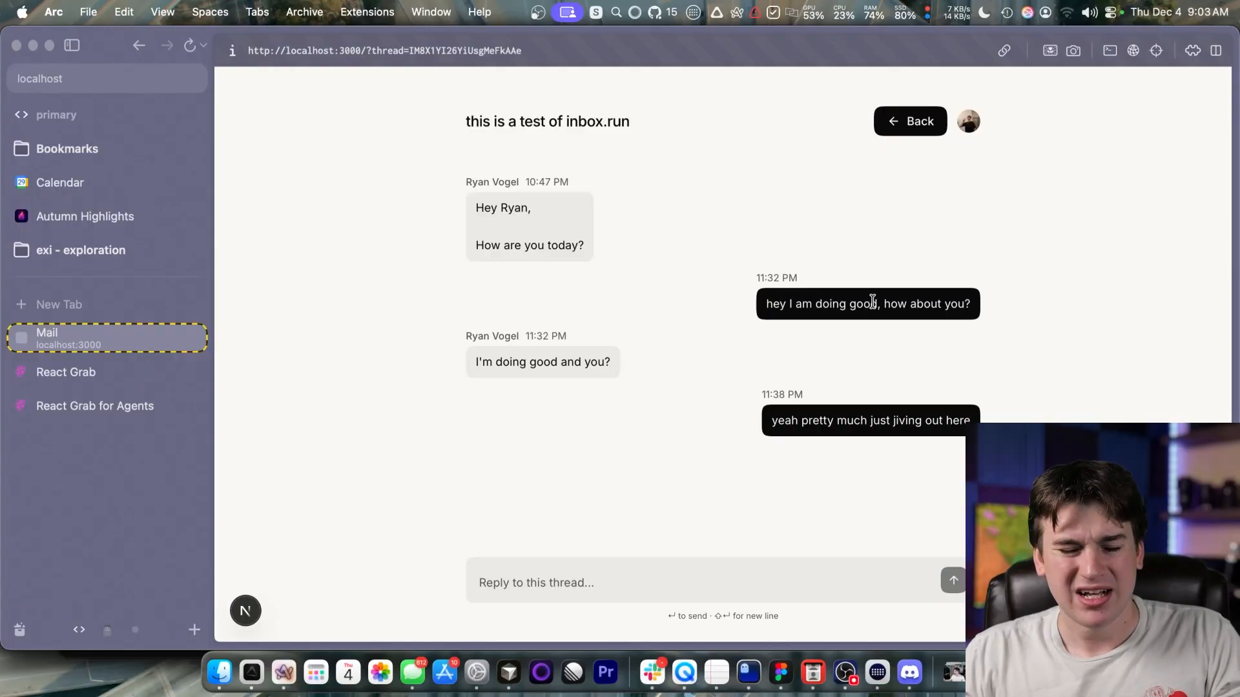
pyautogui.moveTo(901, 293)
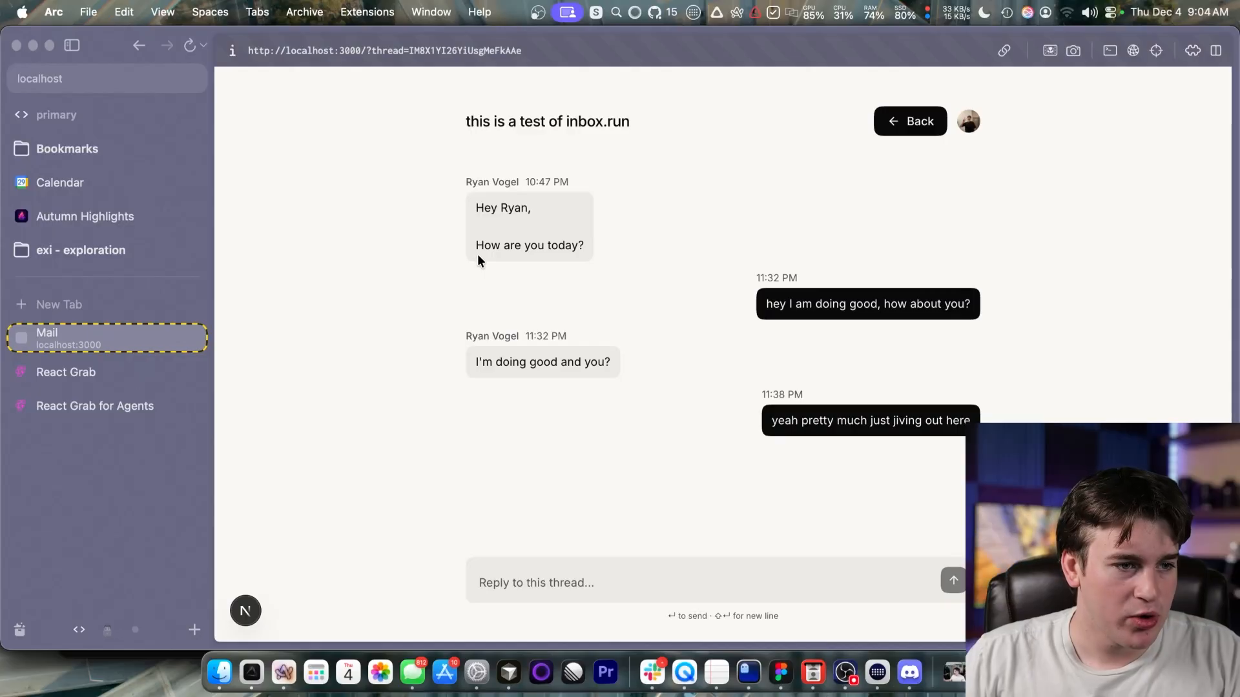
pyautogui.moveTo(466, 266)
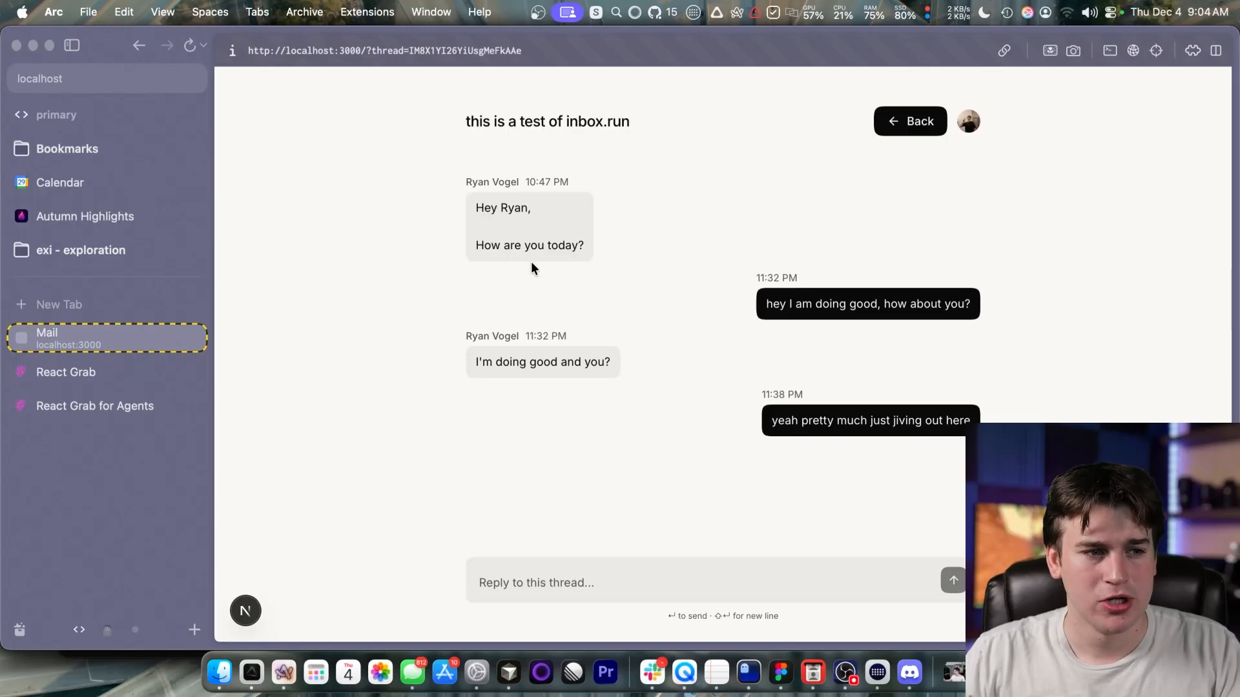
pyautogui.moveTo(545, 261)
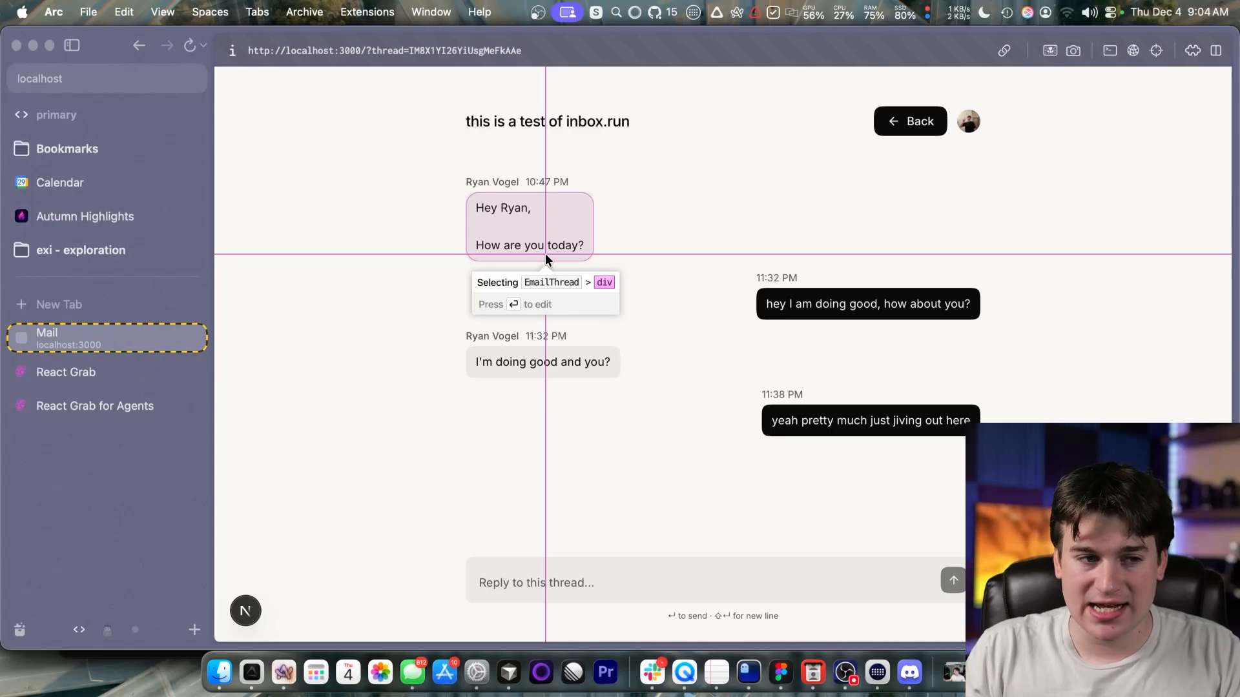
# Ask the agent to add a little tail on the bottom left of the grabbed message bubble and send it.
pyautogui.press('Return')
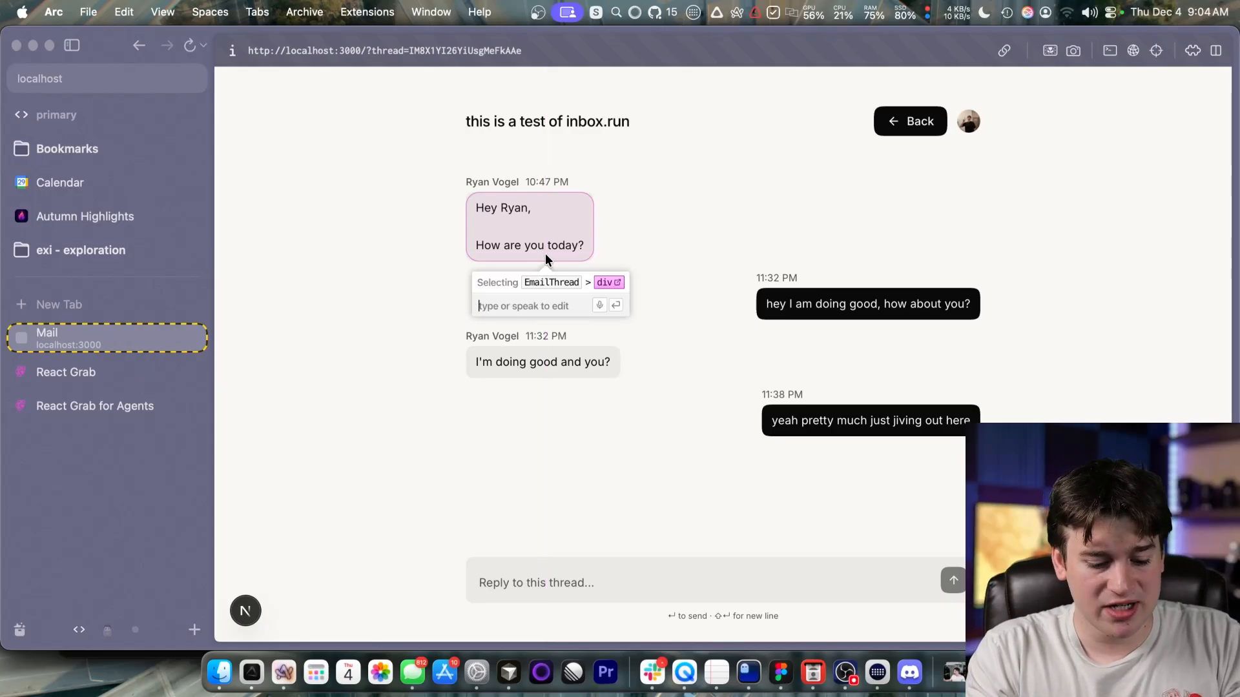
pyautogui.write('Add a little tail to')
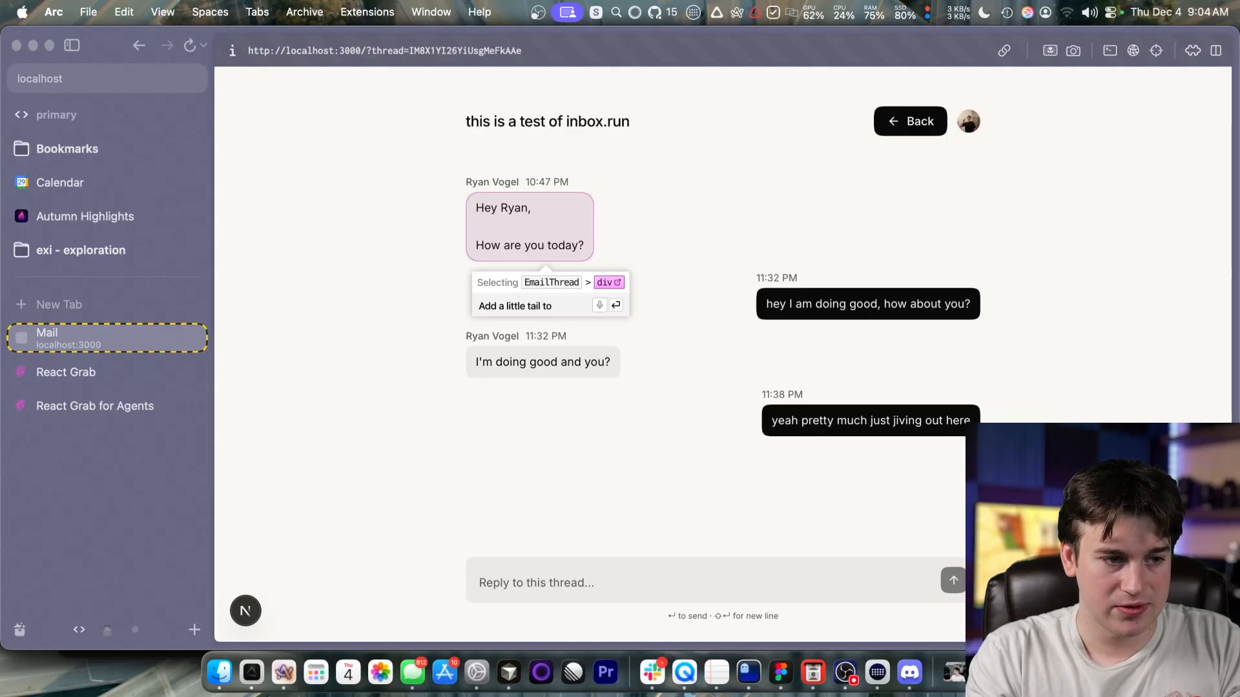
pyautogui.write('this on the bottom left side so it properly shows the message bu')
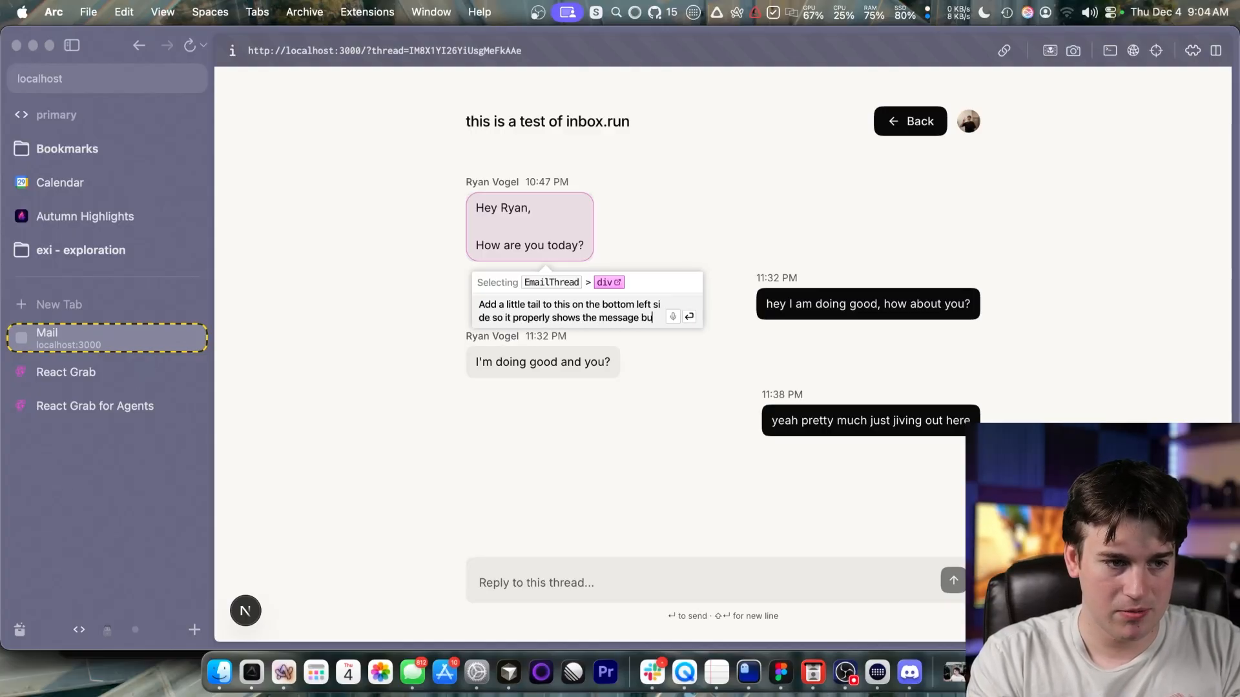
pyautogui.write('bnle')
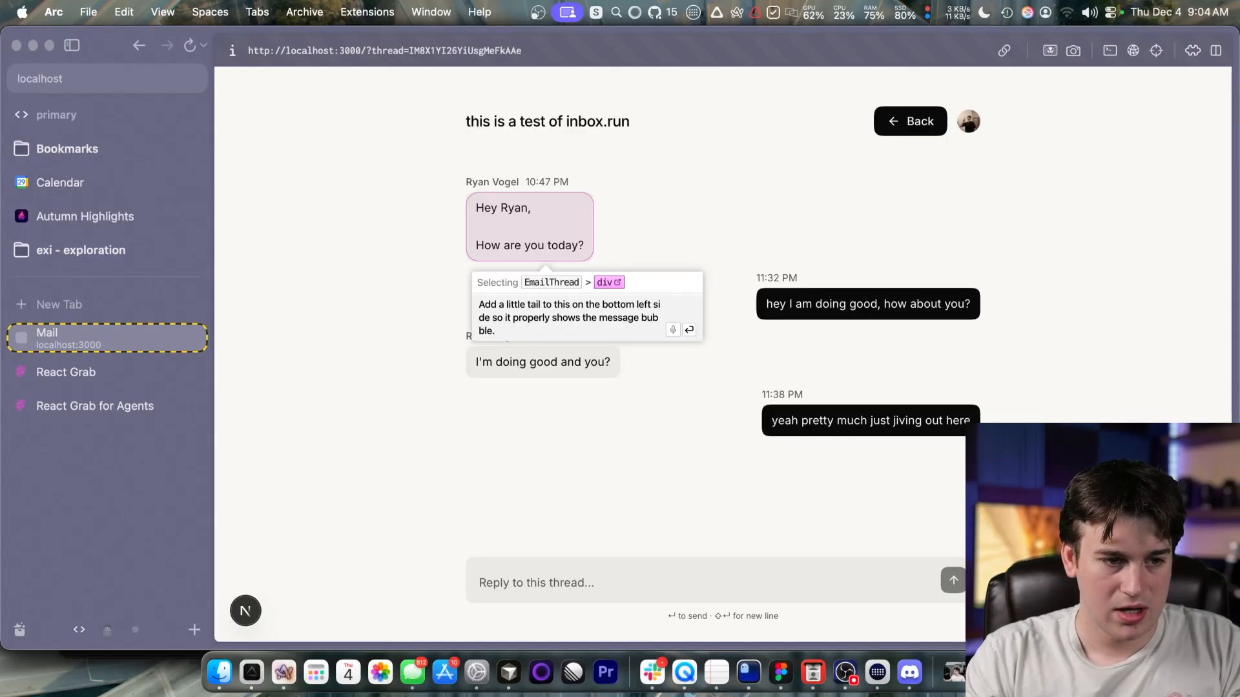
pyautogui.click(690, 330)
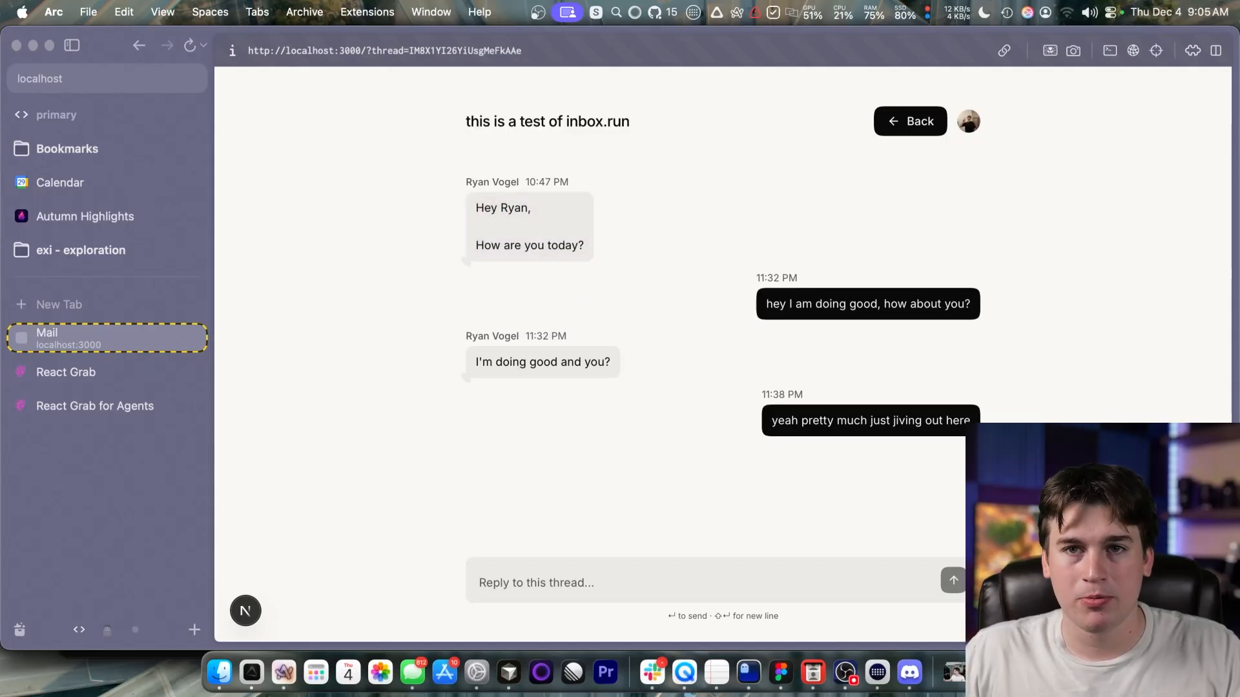
pyautogui.moveTo(437, 311)
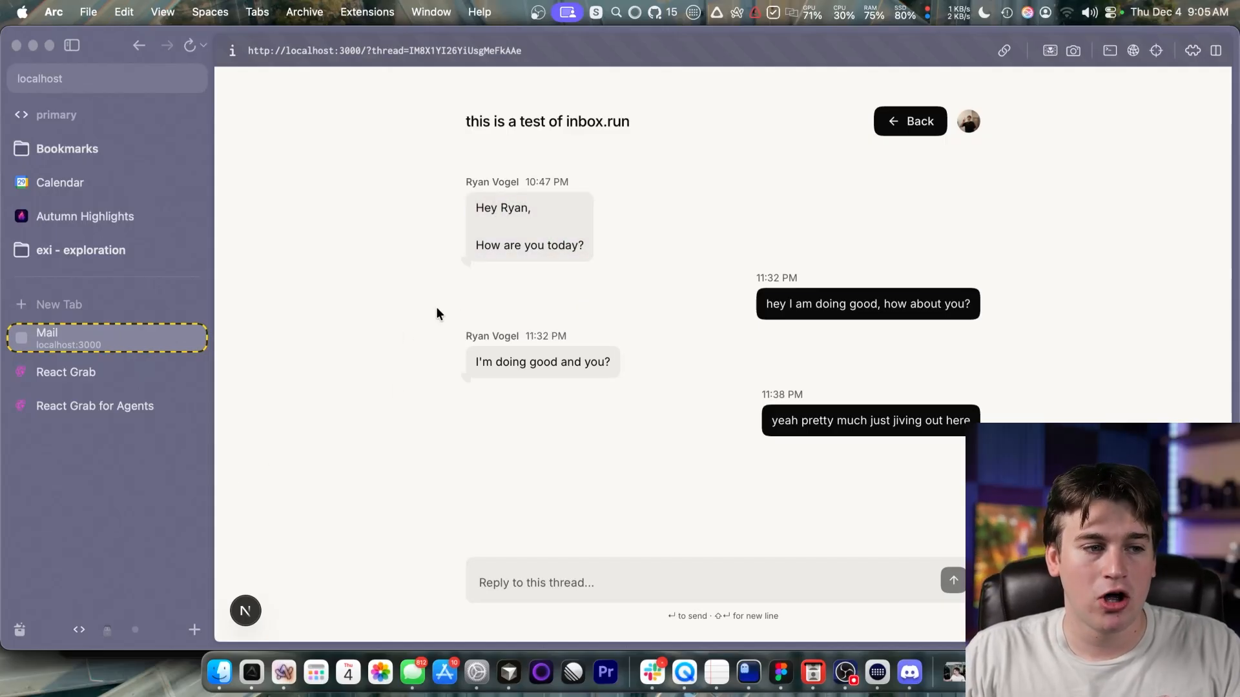
pyautogui.moveTo(378, 396)
pyautogui.write('I want it to be the emailThread container have normal corner rounding on all sides but no rounding on the bototm left side')
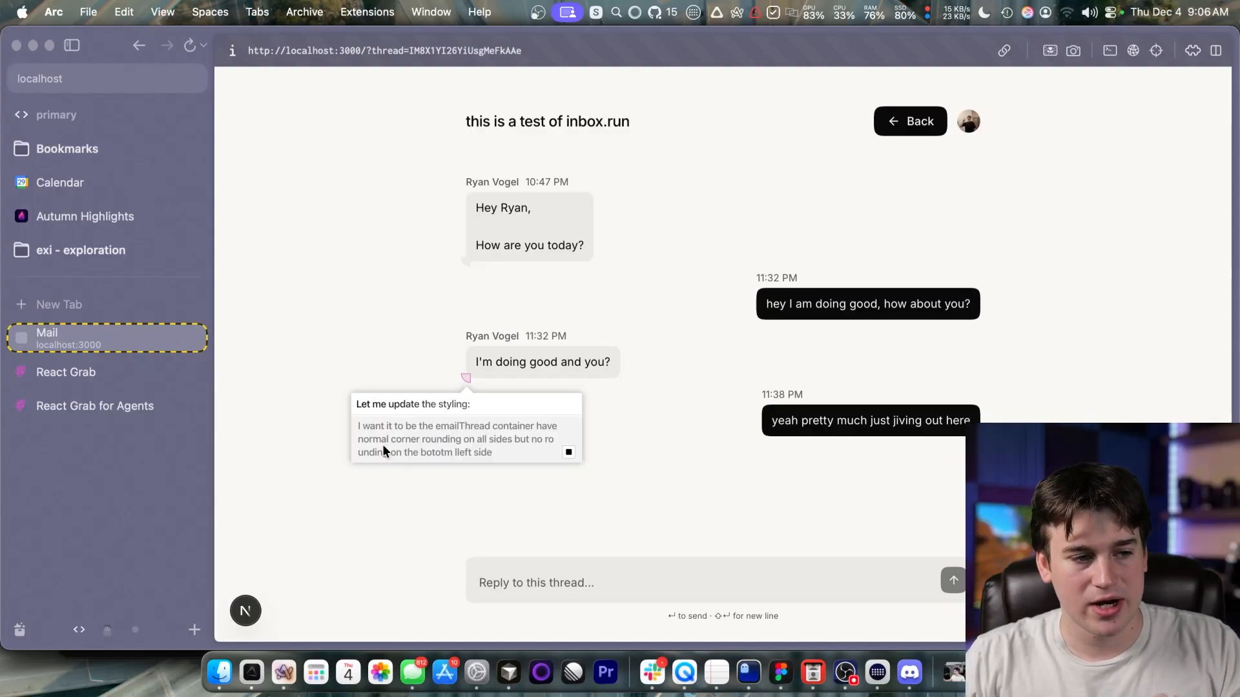
pyautogui.moveTo(723, 314)
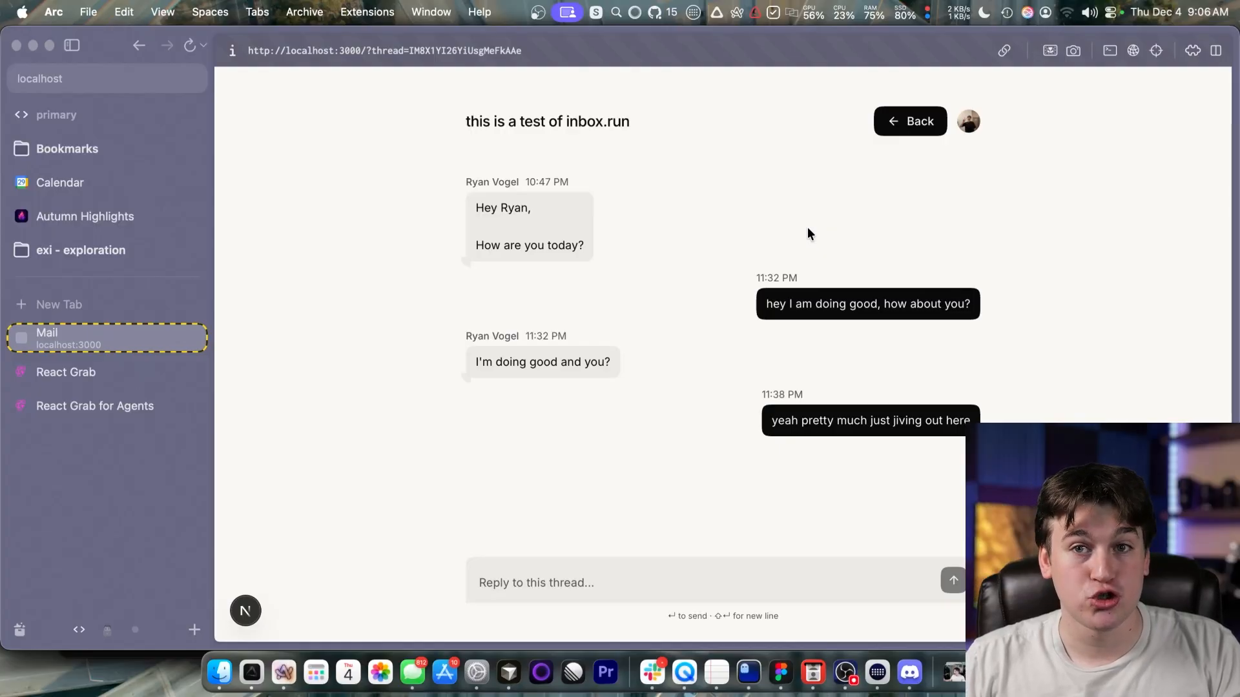
pyautogui.moveTo(677, 352)
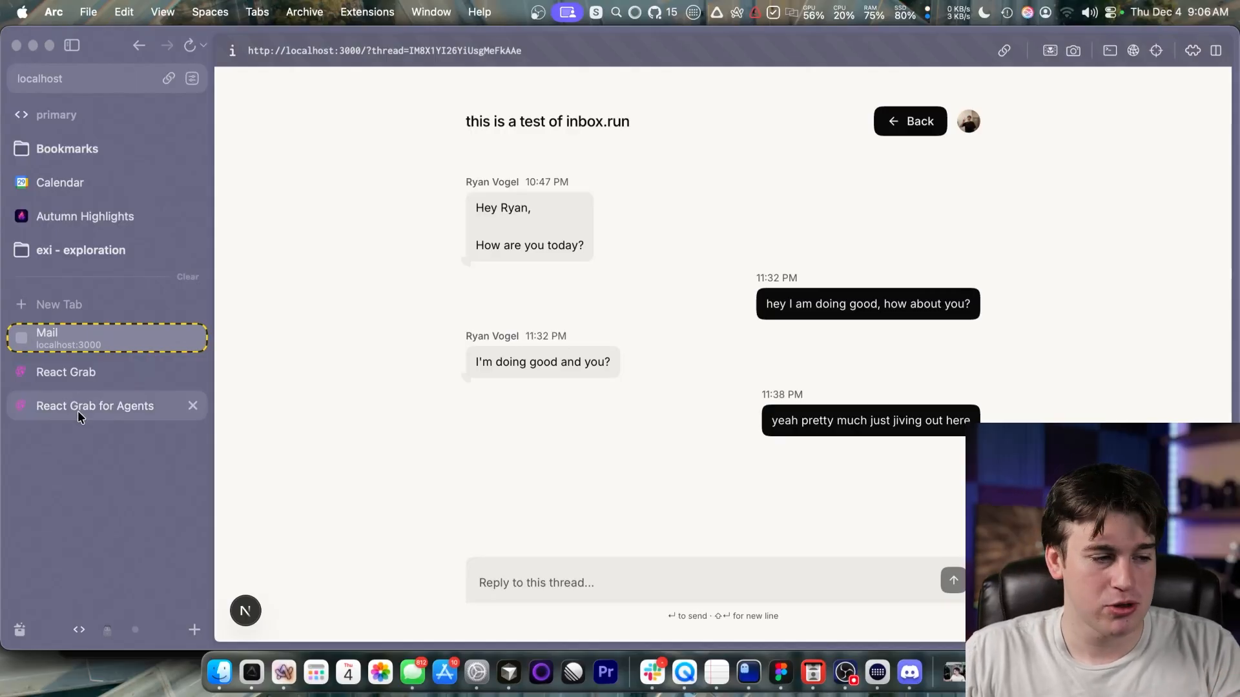
# Switch to the React Grab for Agents post at its 'How React Grab started' section.
pyautogui.click(94, 406)
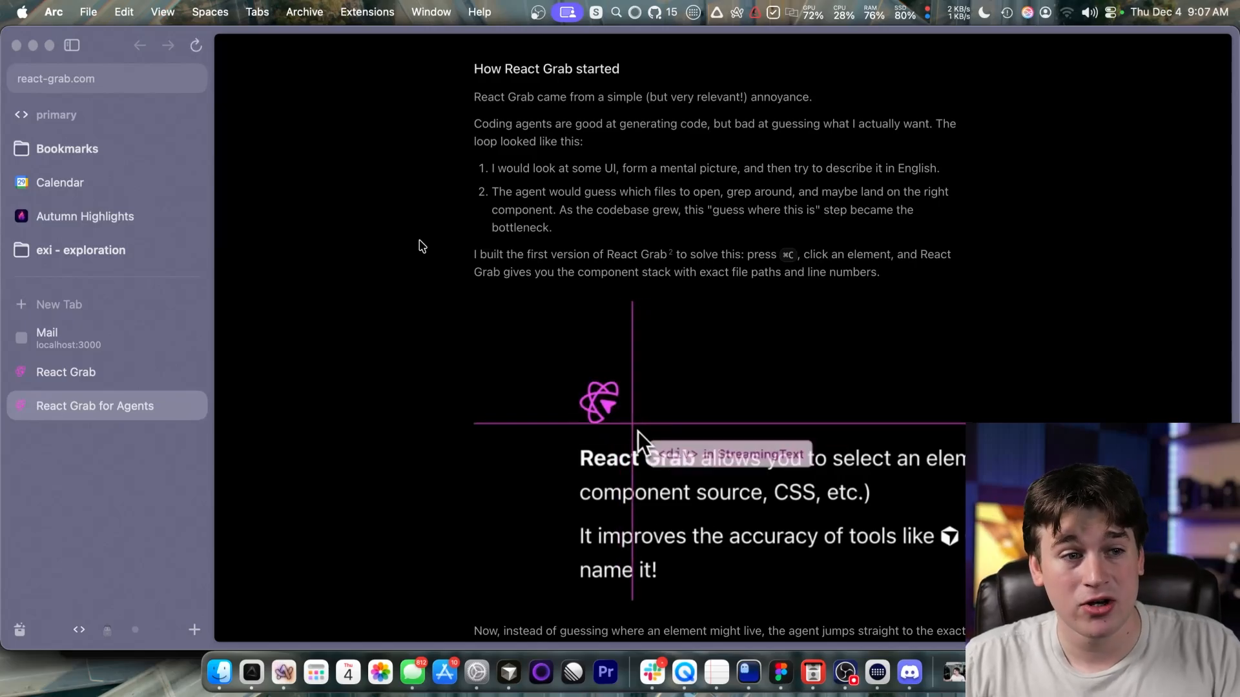
pyautogui.click(601, 403)
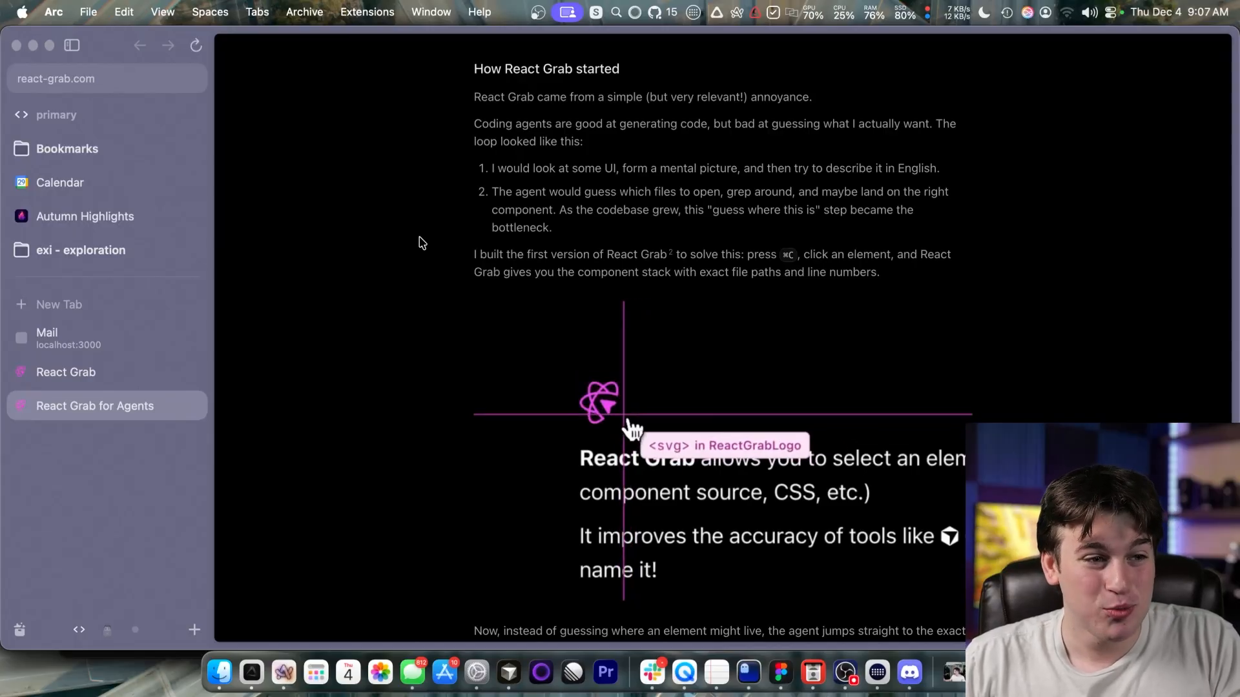
pyautogui.click(601, 405)
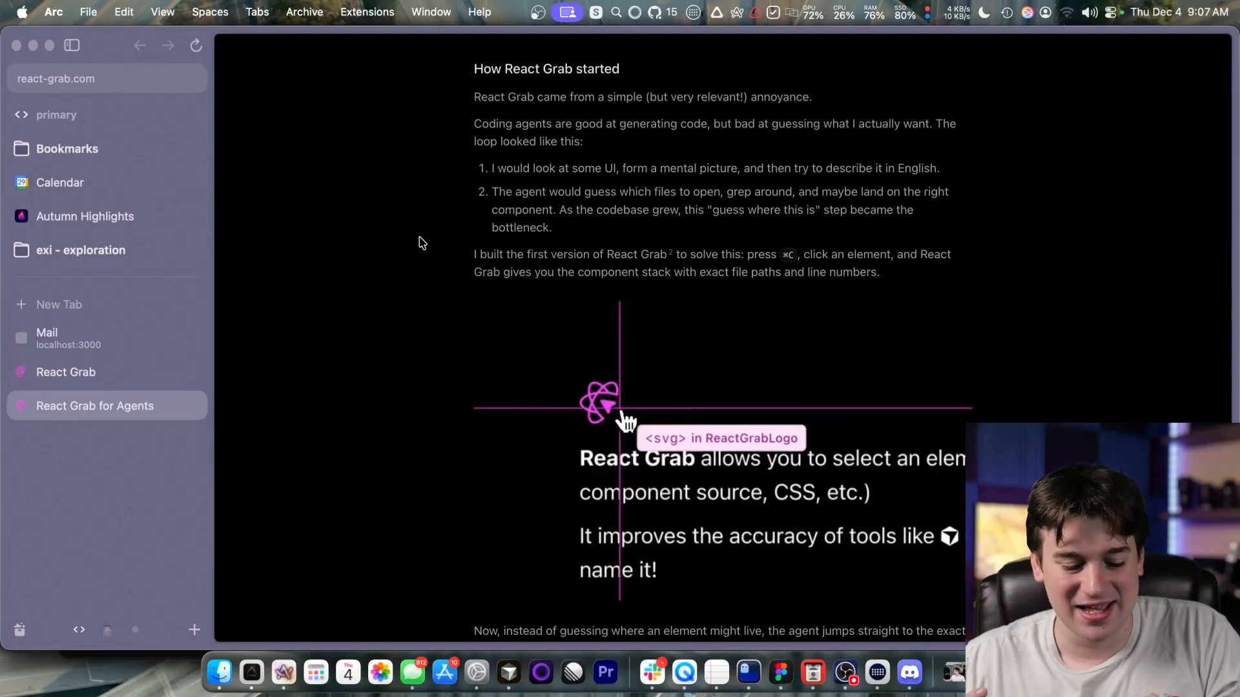
pyautogui.moveTo(640, 439)
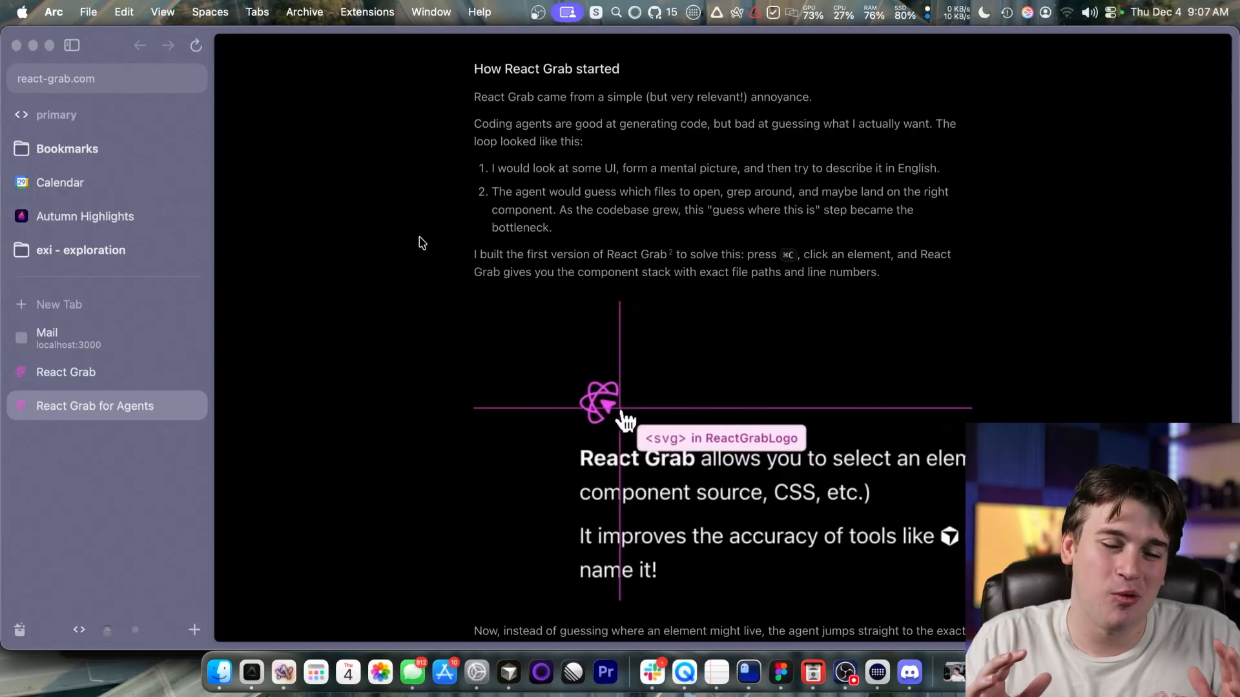
pyautogui.scroll(-3)
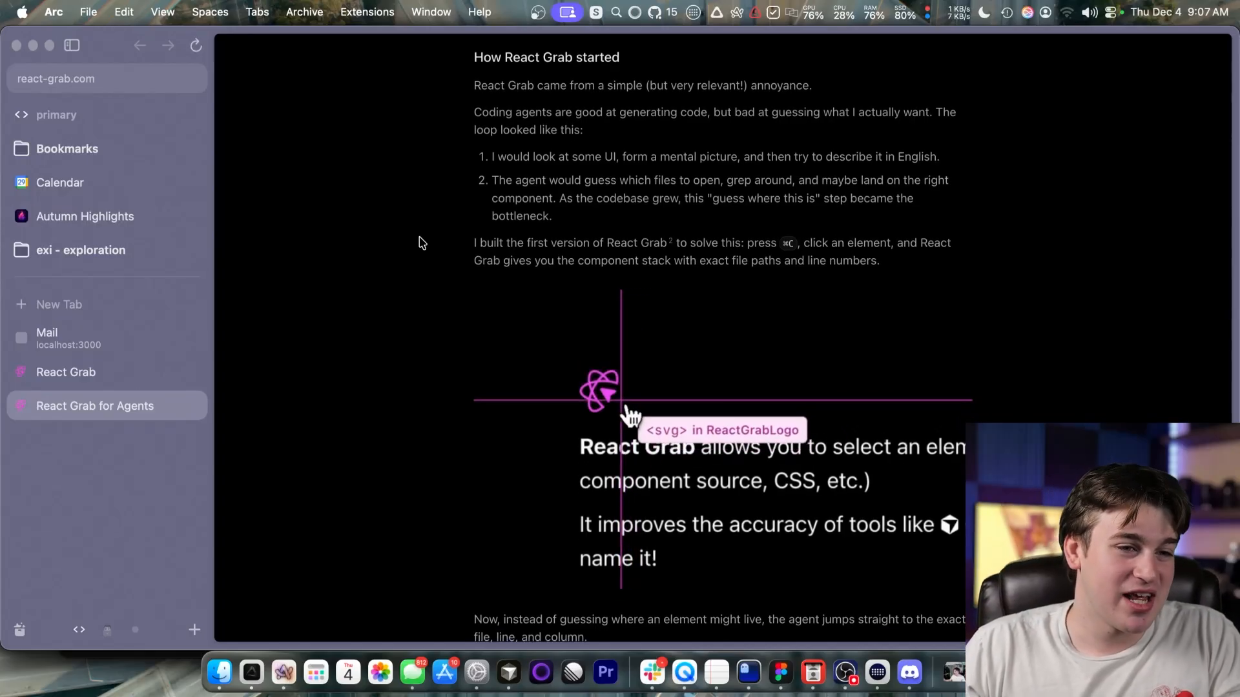
pyautogui.click(602, 393)
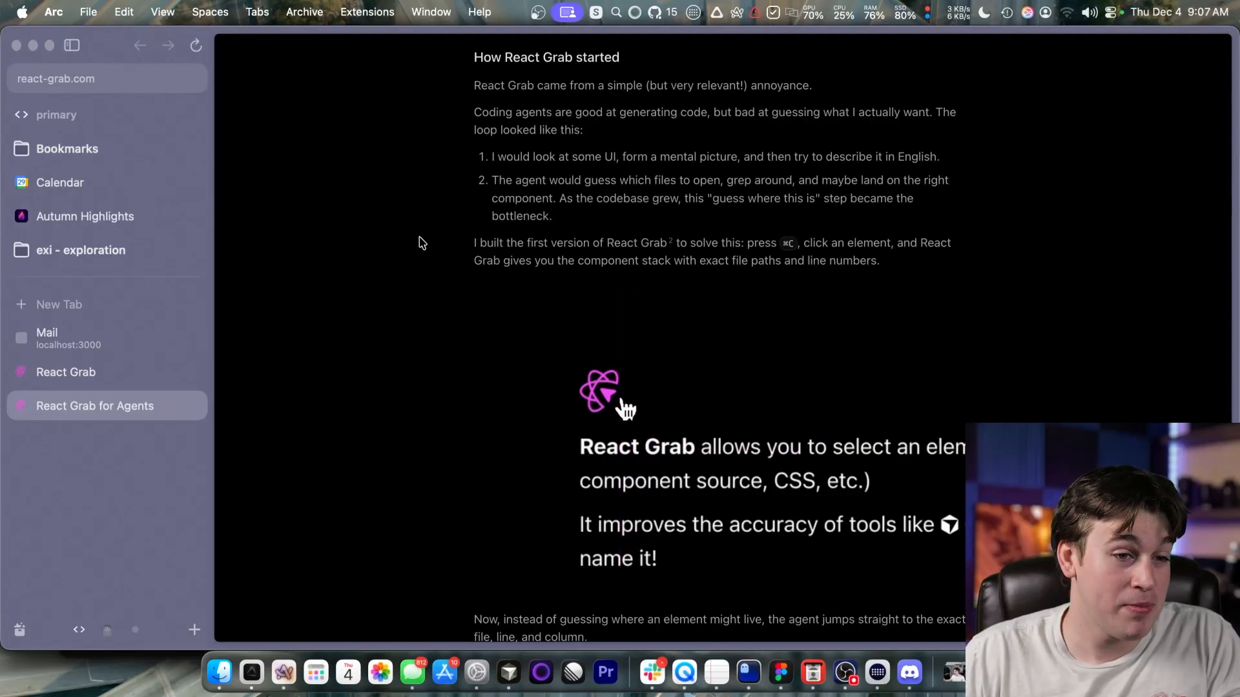
pyautogui.moveTo(620, 407)
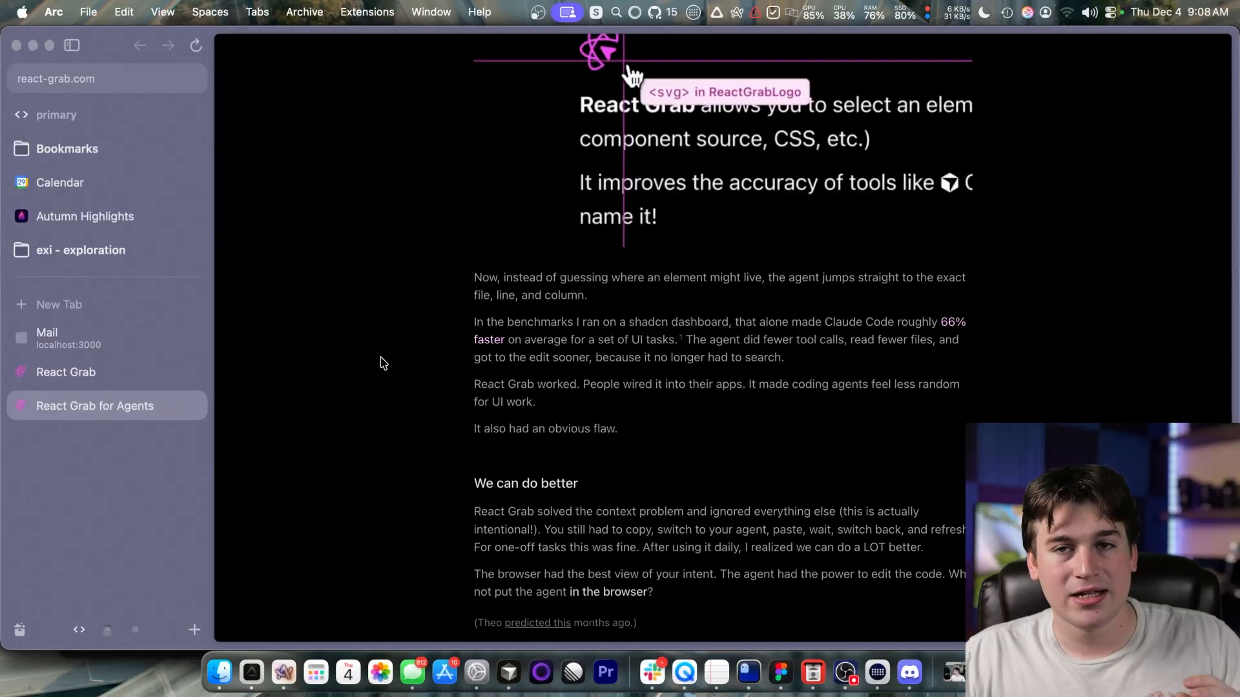
pyautogui.scroll(-3)
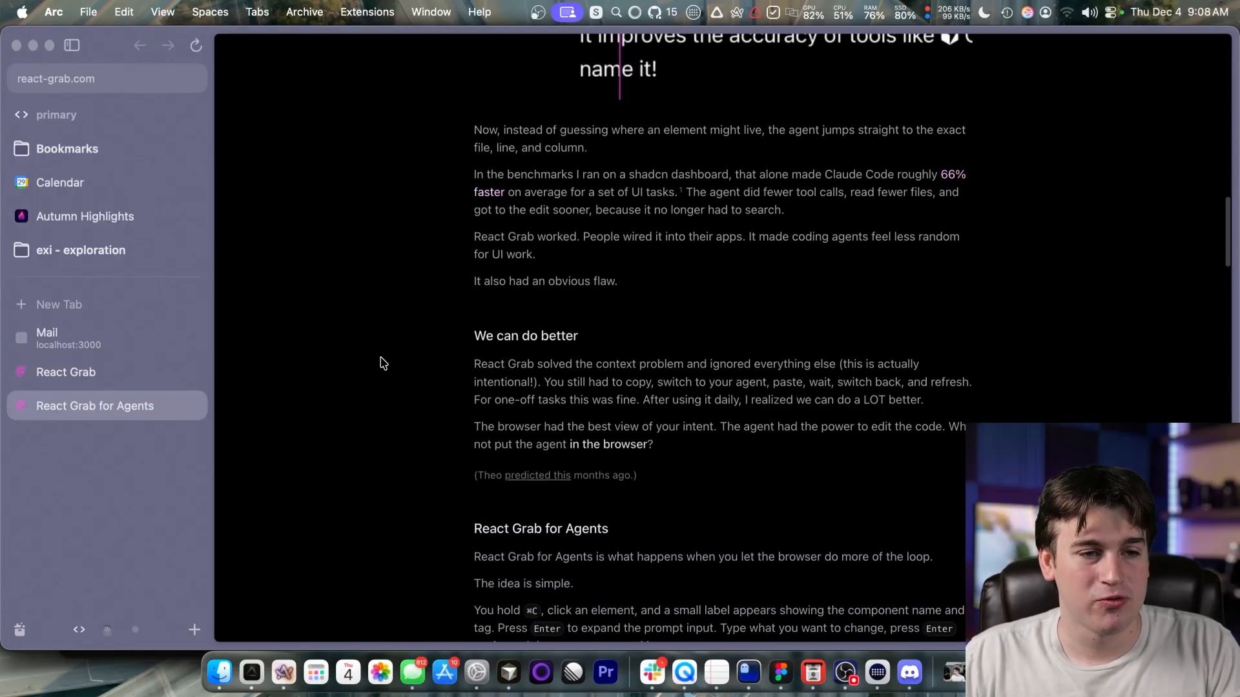
pyautogui.scroll(-3)
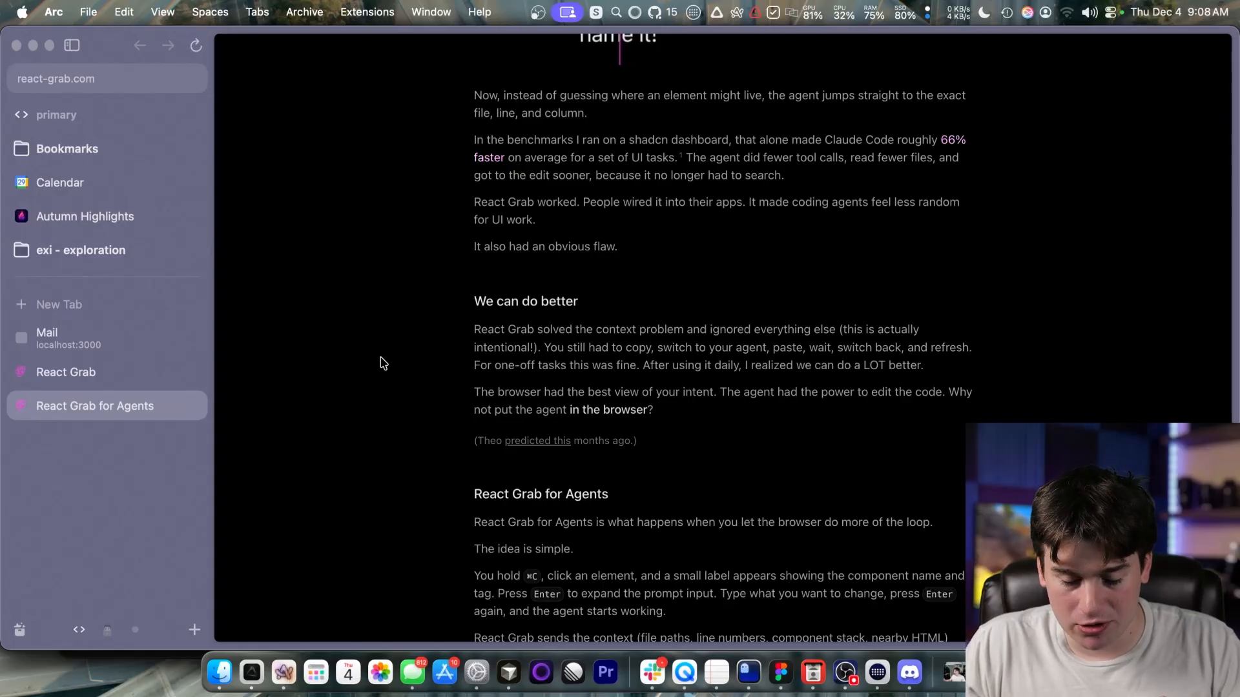
pyautogui.scroll(-3)
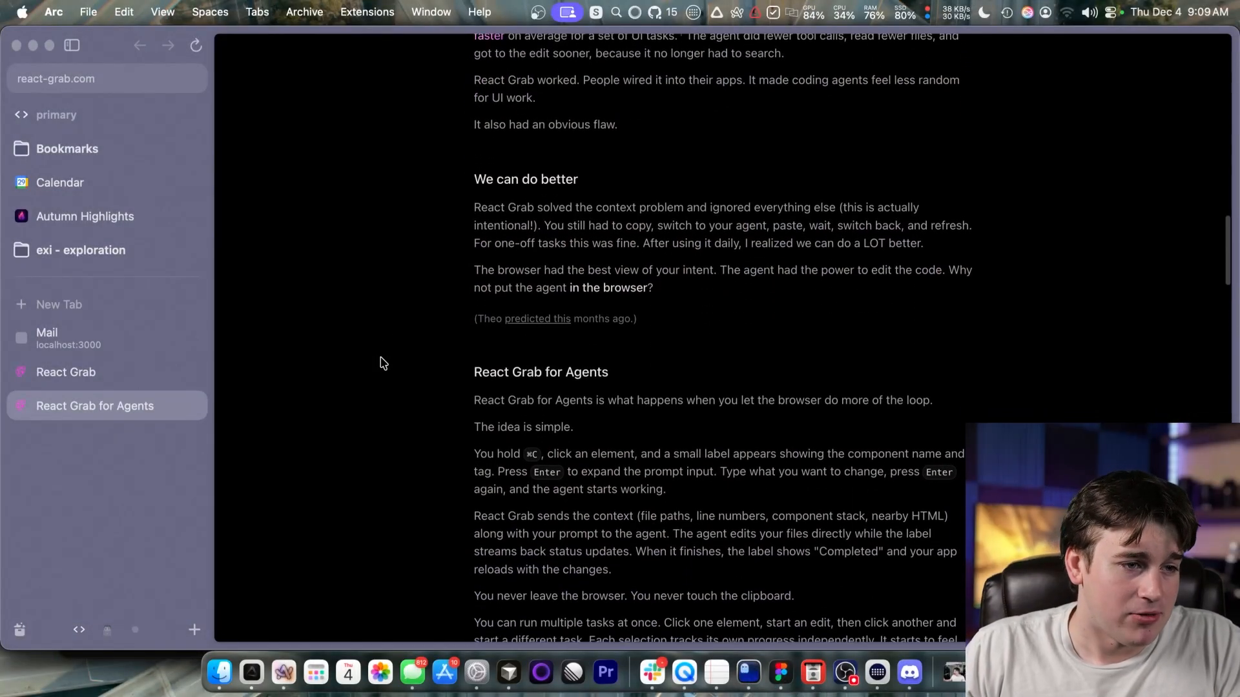
pyautogui.scroll(-3)
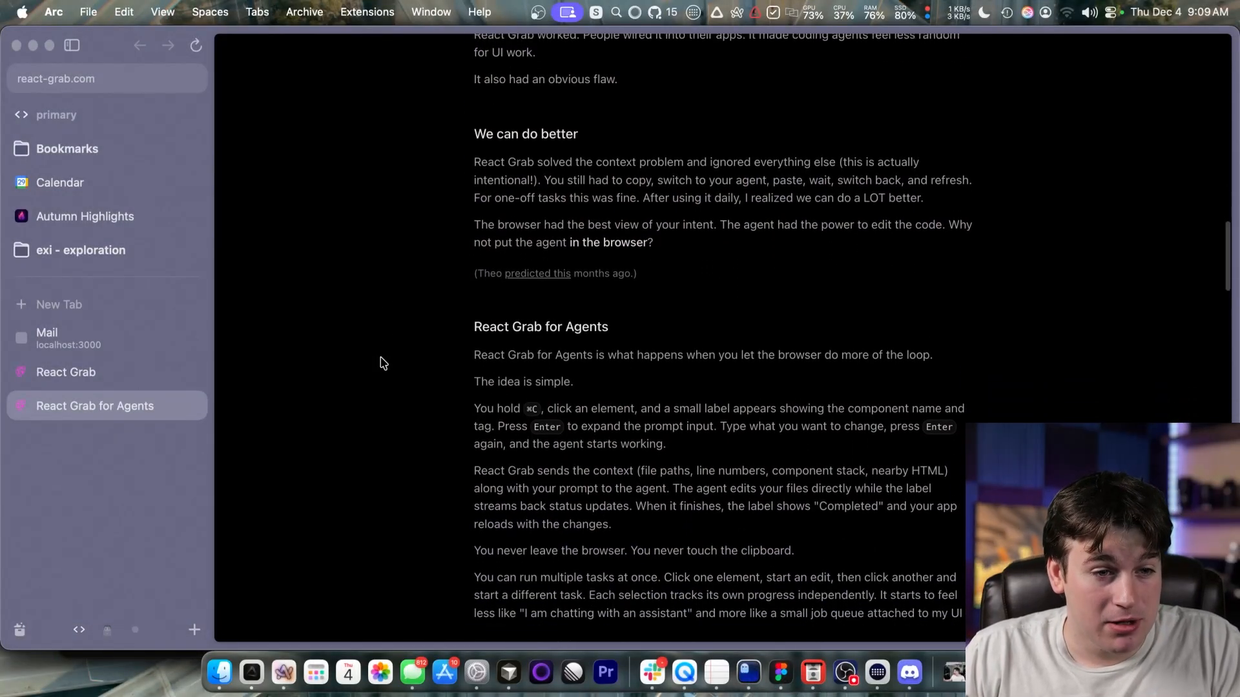
pyautogui.scroll(-3)
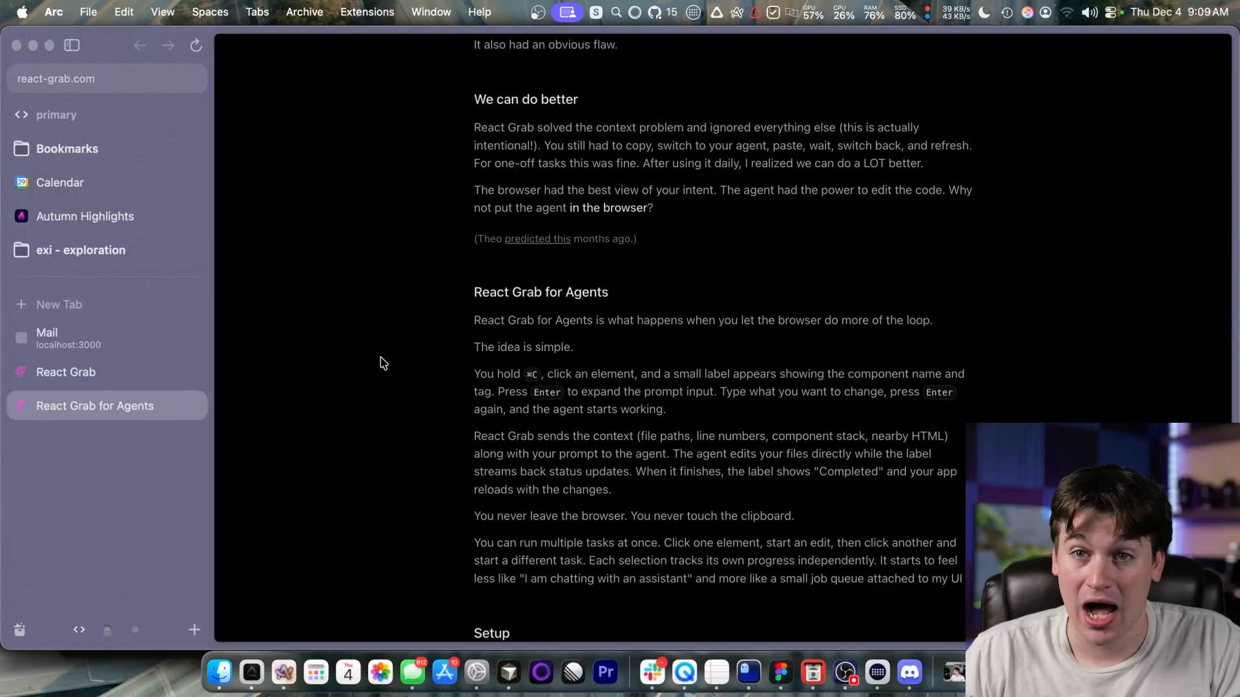
pyautogui.scroll(-3)
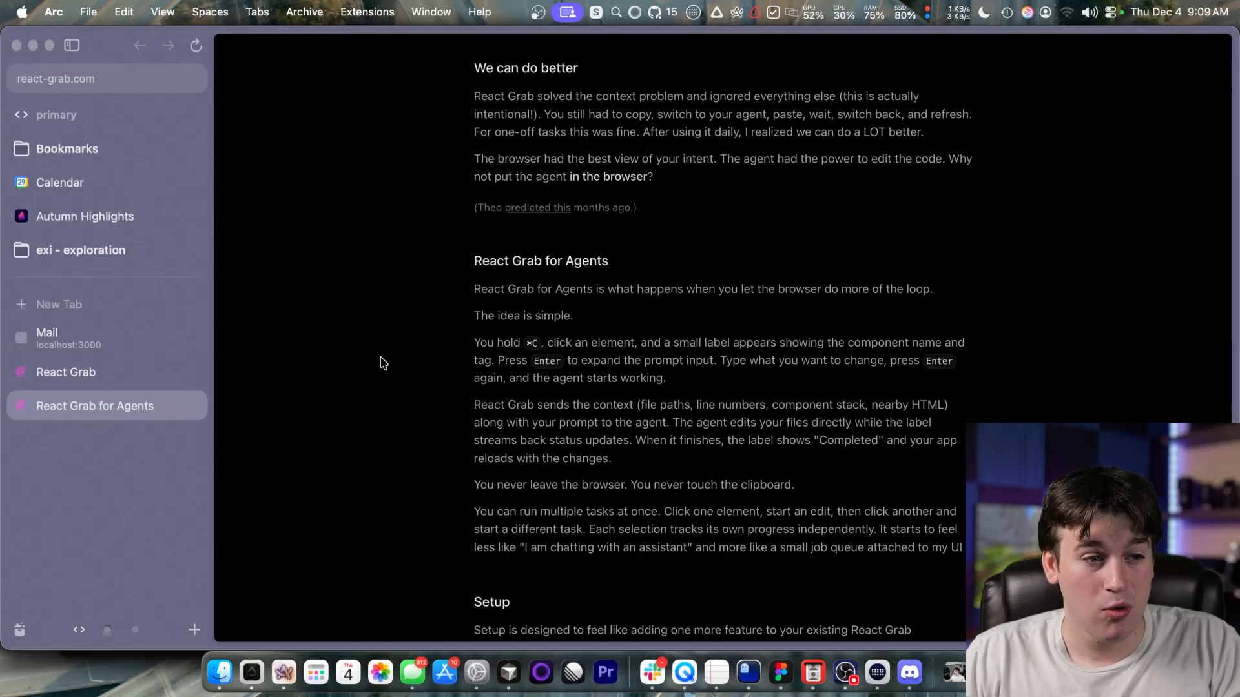
pyautogui.moveTo(552, 213)
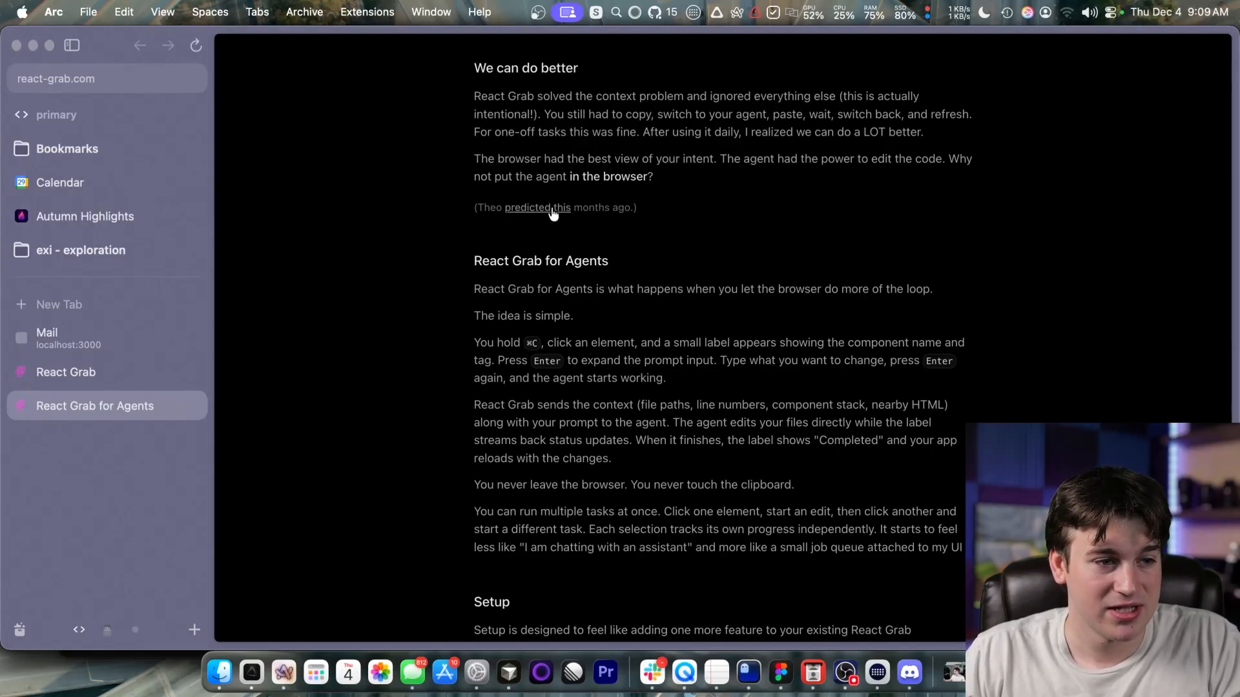
pyautogui.click(536, 206)
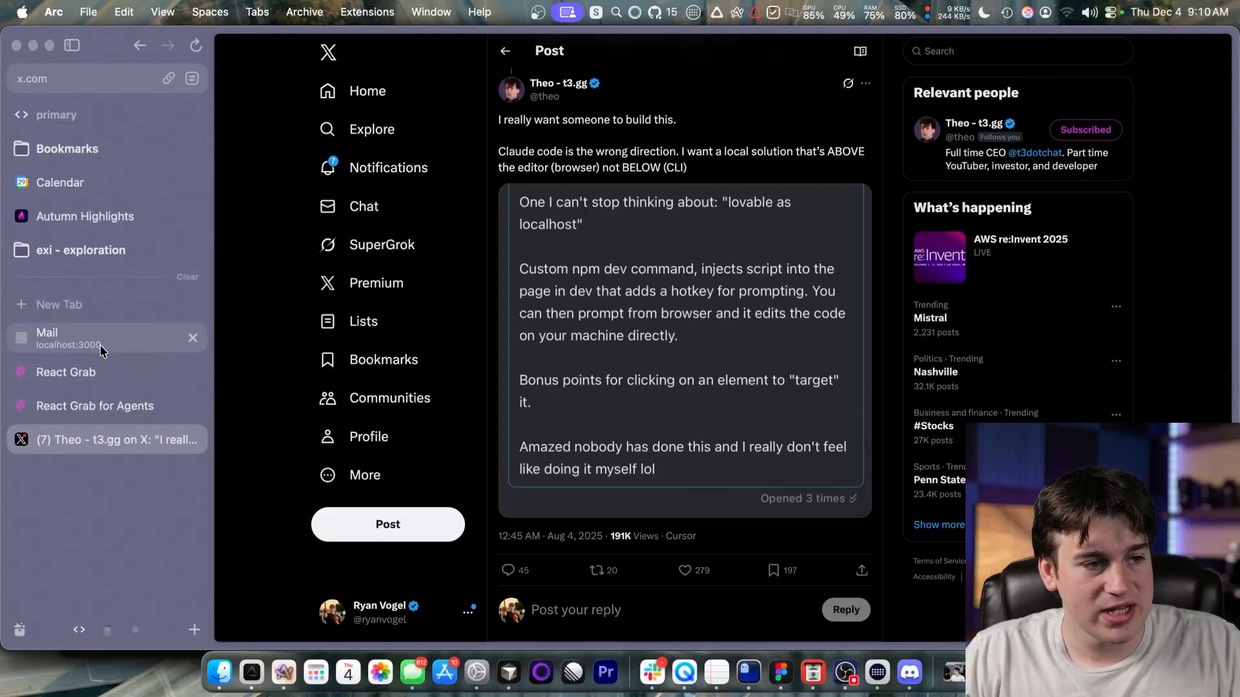
# Return to the local Mail tab, landing on a blank New Message compose screen.
pyautogui.click(78, 338)
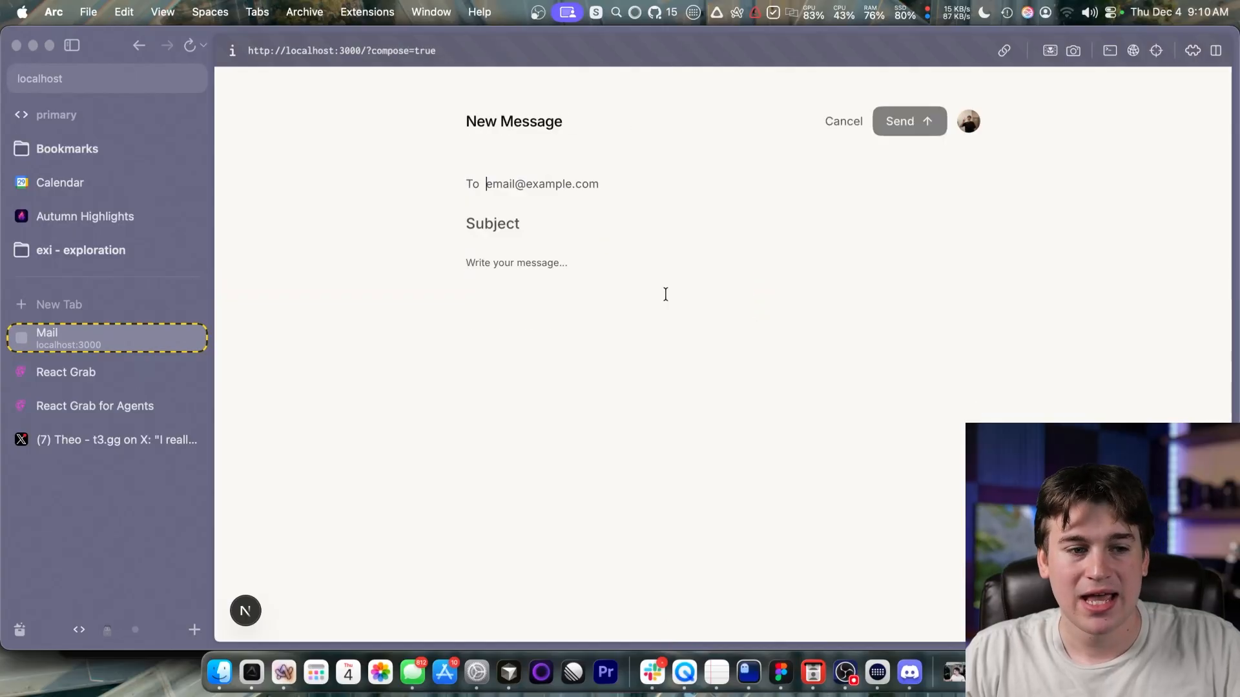
# Cancel the new message draft and switch back to the React Grab for Agents post.
pyautogui.click(843, 121)
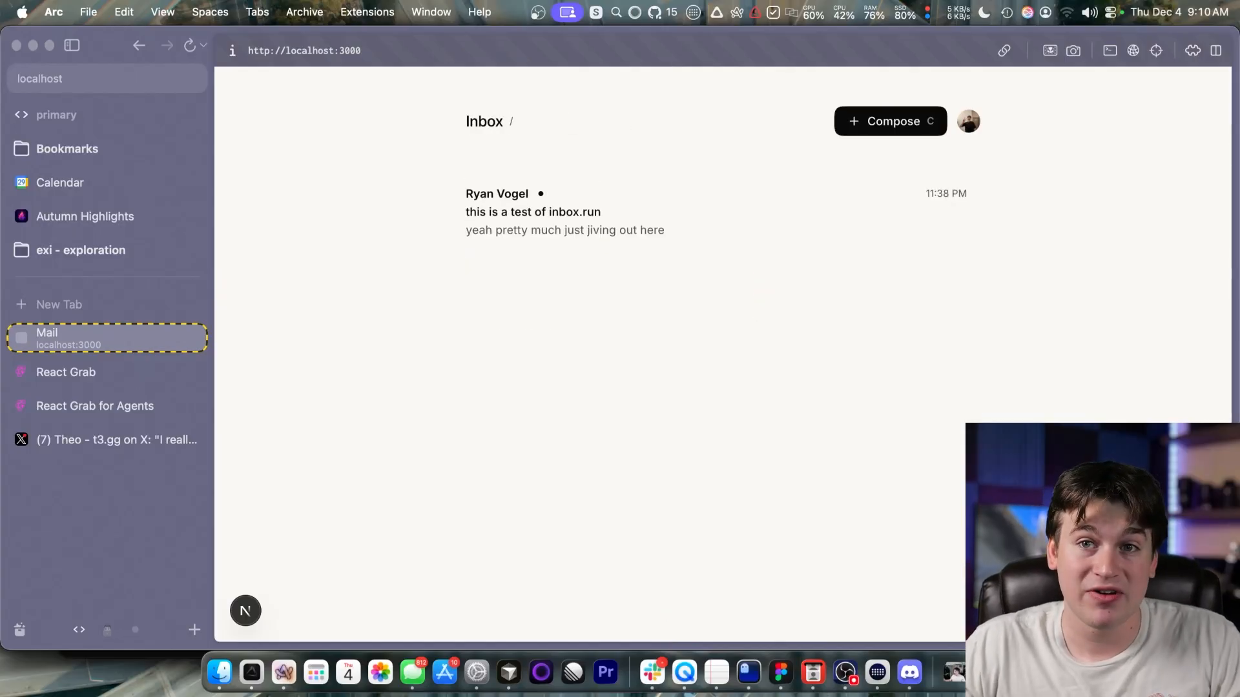
pyautogui.moveTo(513, 354)
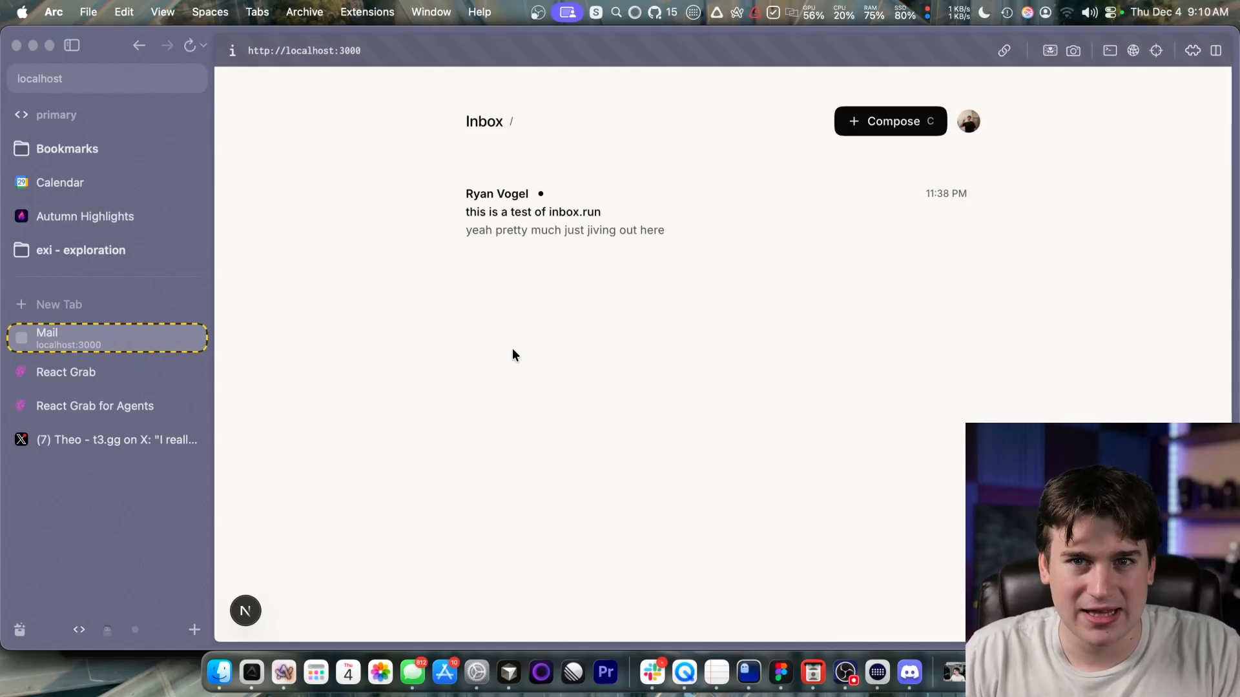
pyautogui.click(94, 405)
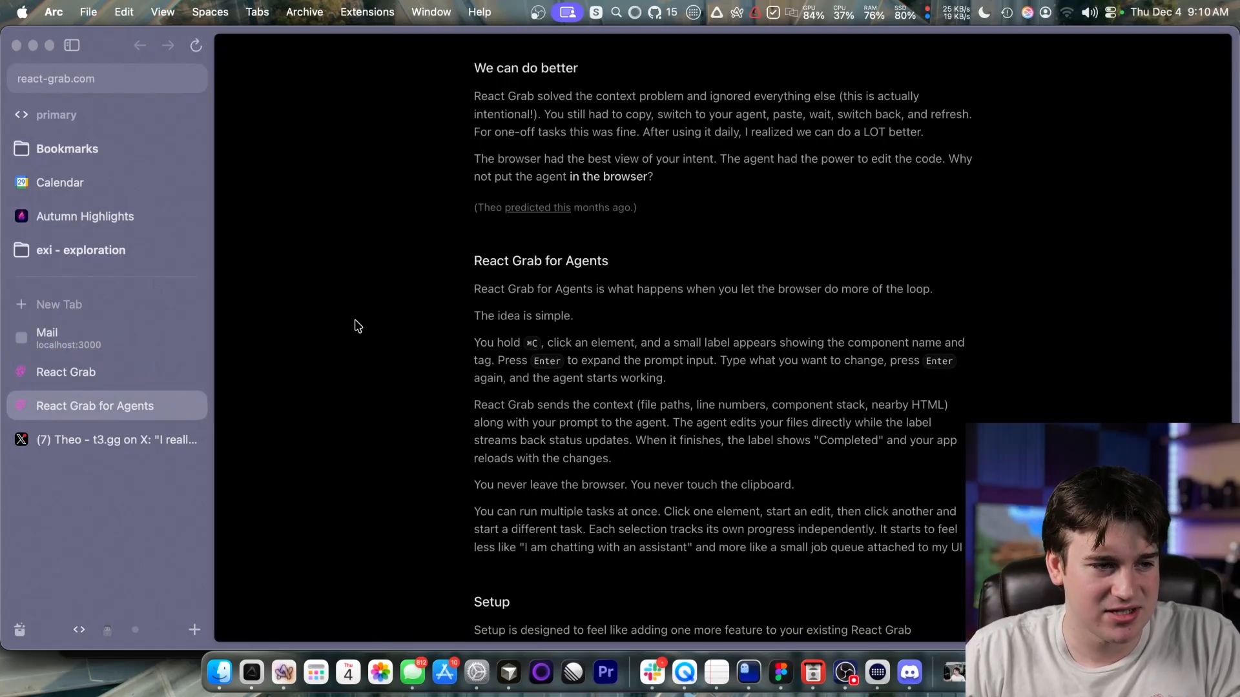
pyautogui.scroll(-3)
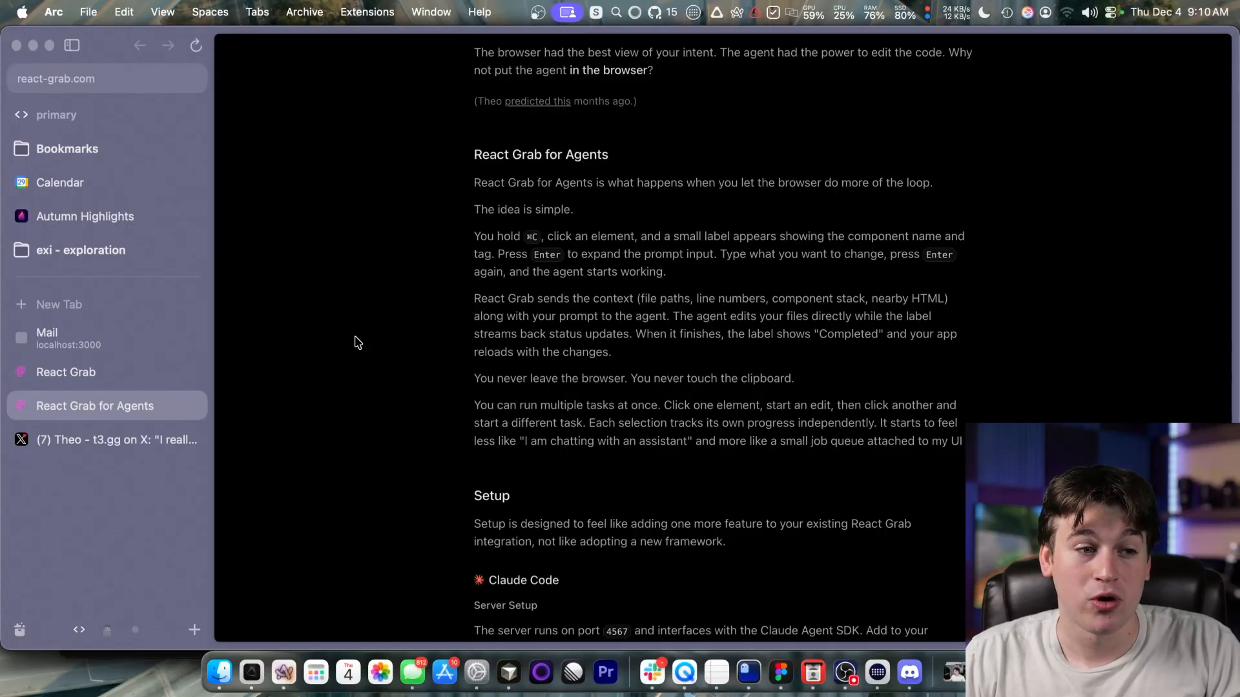
pyautogui.scroll(-3)
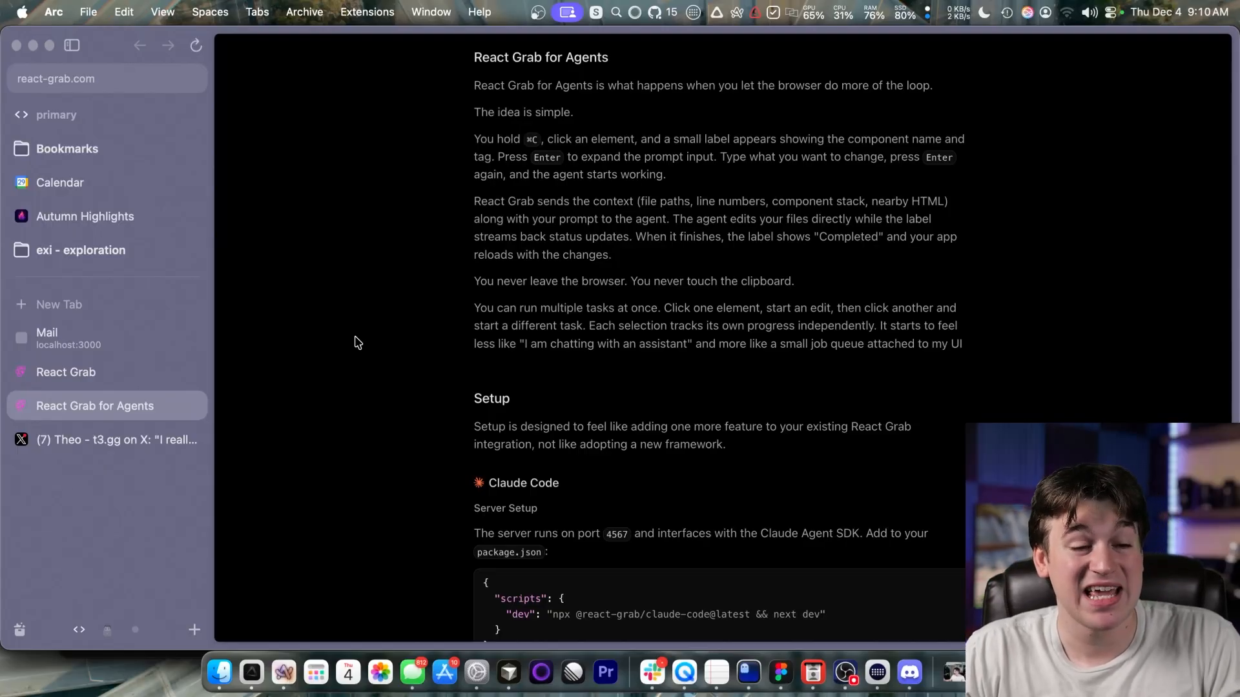
pyautogui.scroll(-3)
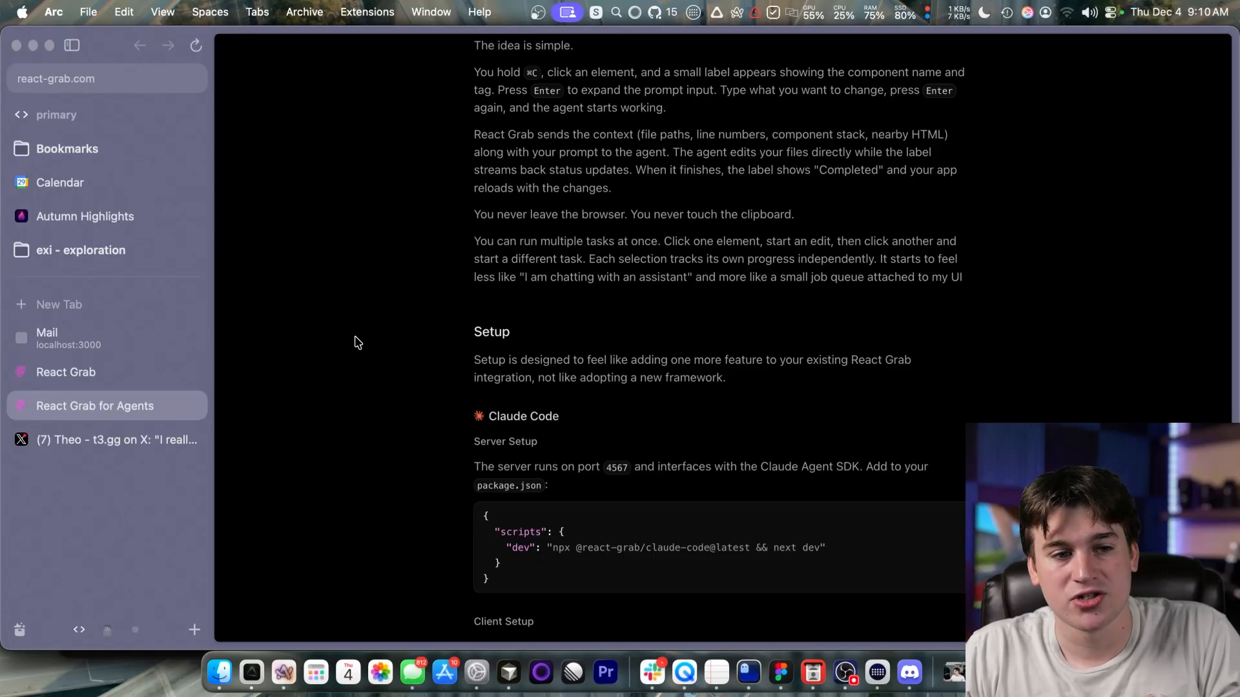
pyautogui.scroll(-3)
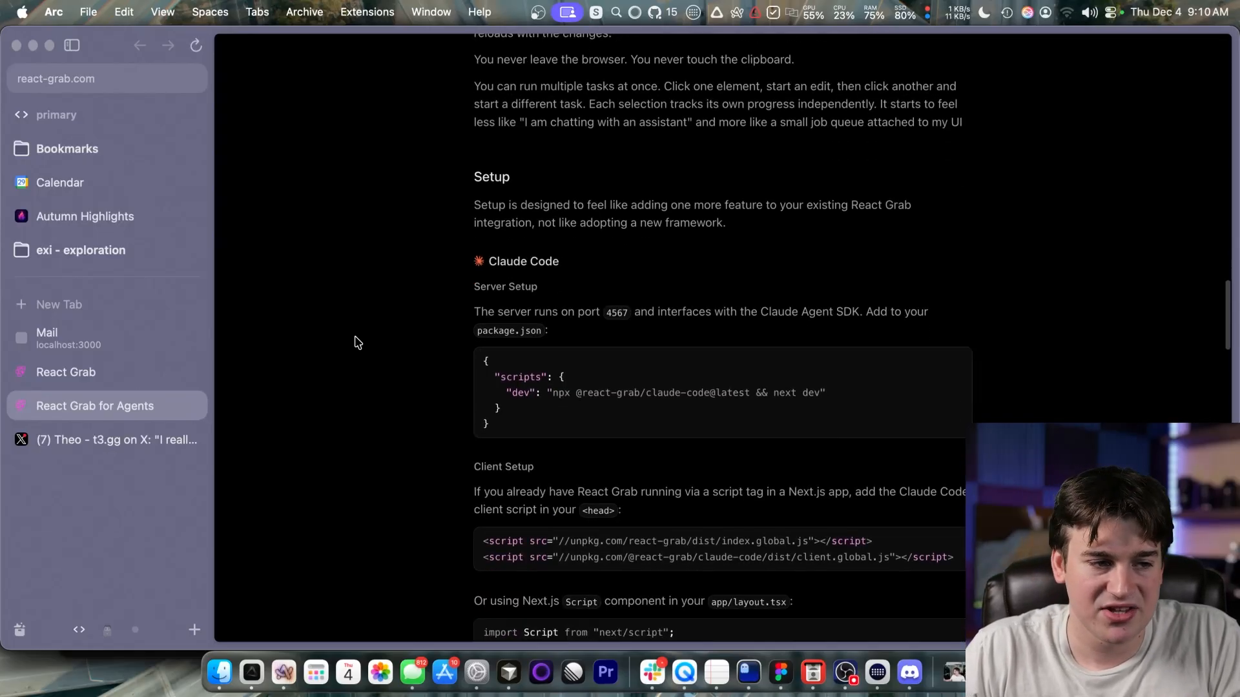
# Scroll through the Claude Code and Cursor CLI setup blocks down to the How it works section.
pyautogui.scroll(-3)
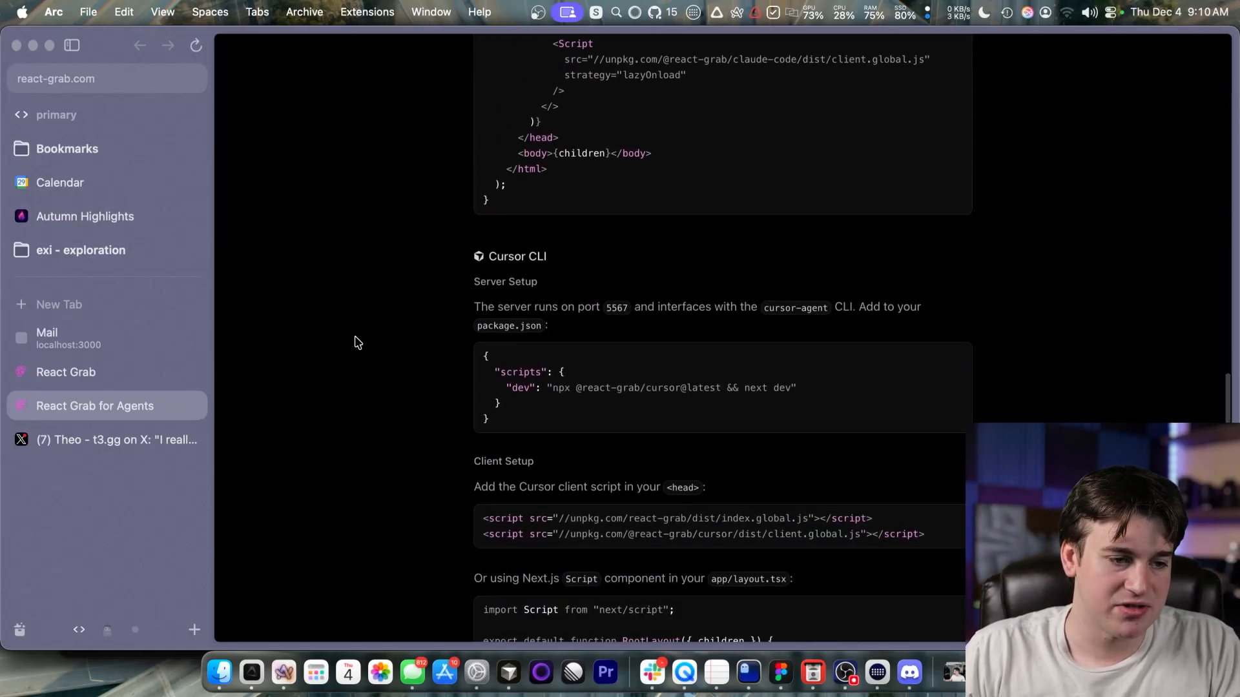
pyautogui.scroll(3)
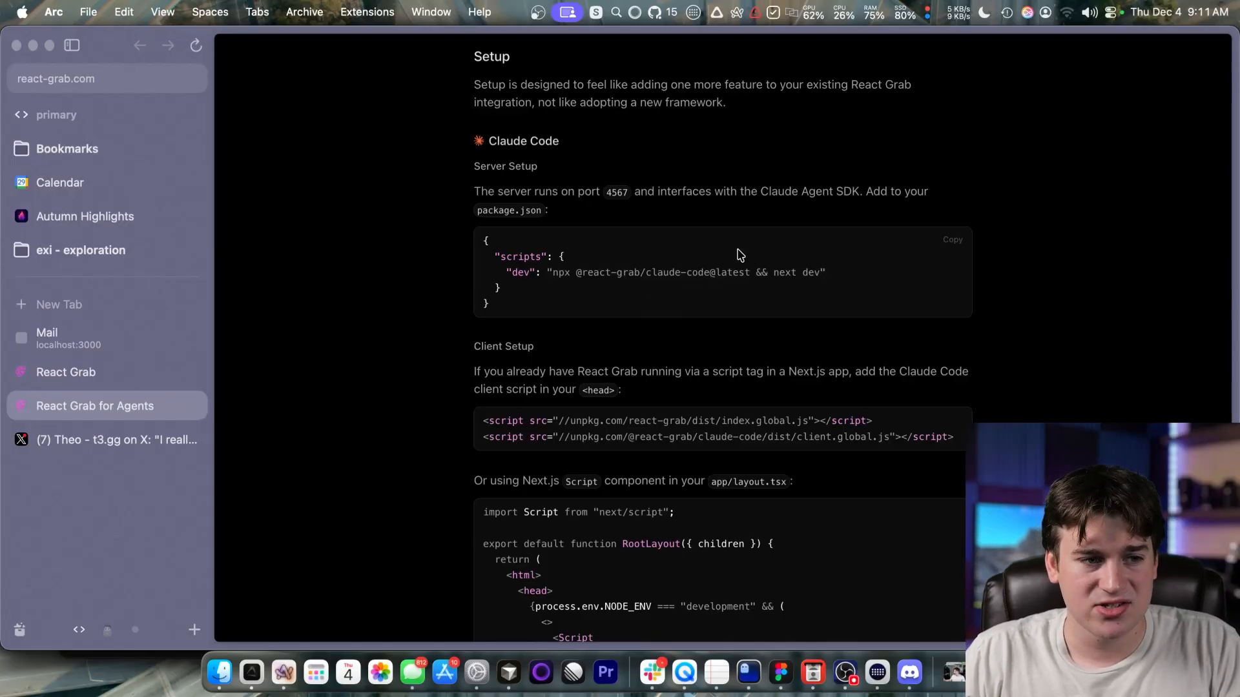
pyautogui.scroll(-3)
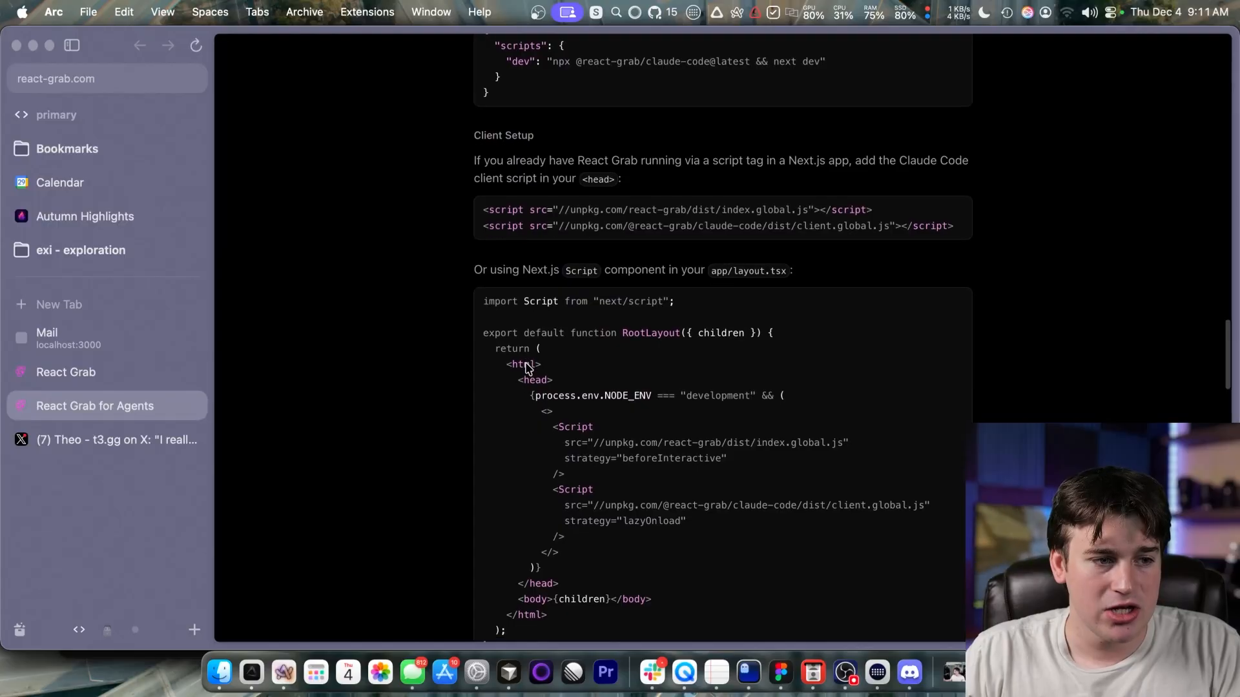
pyautogui.scroll(-3)
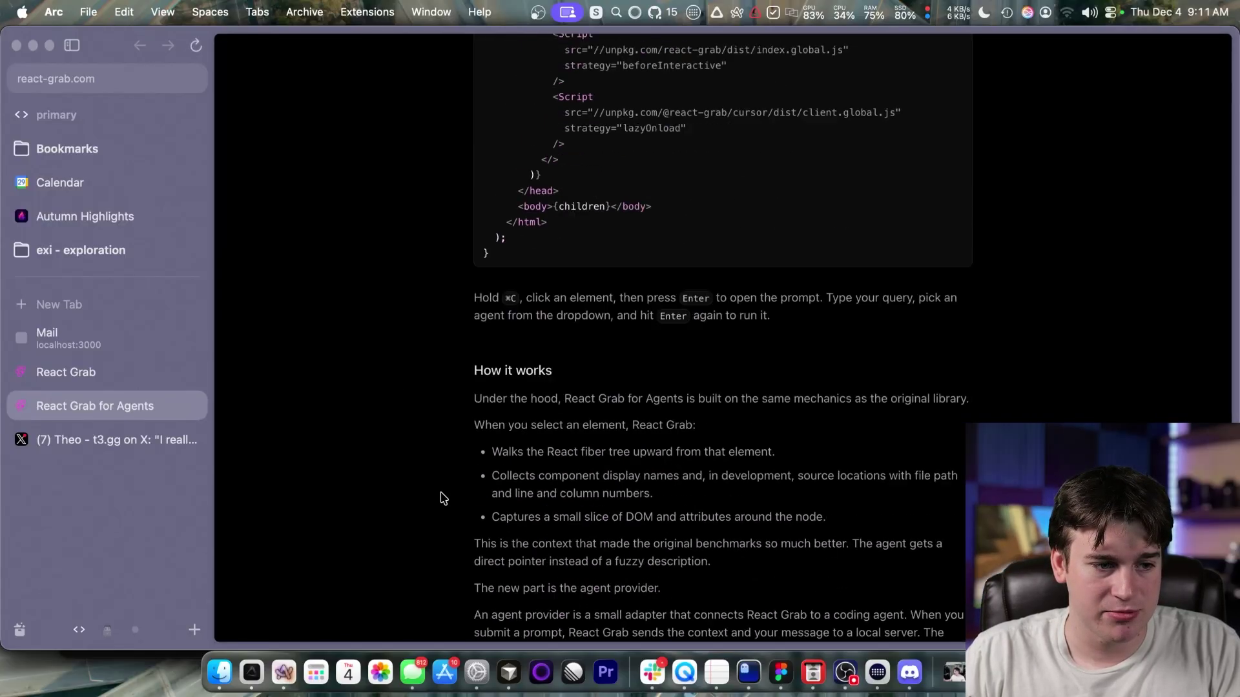
pyautogui.scroll(3)
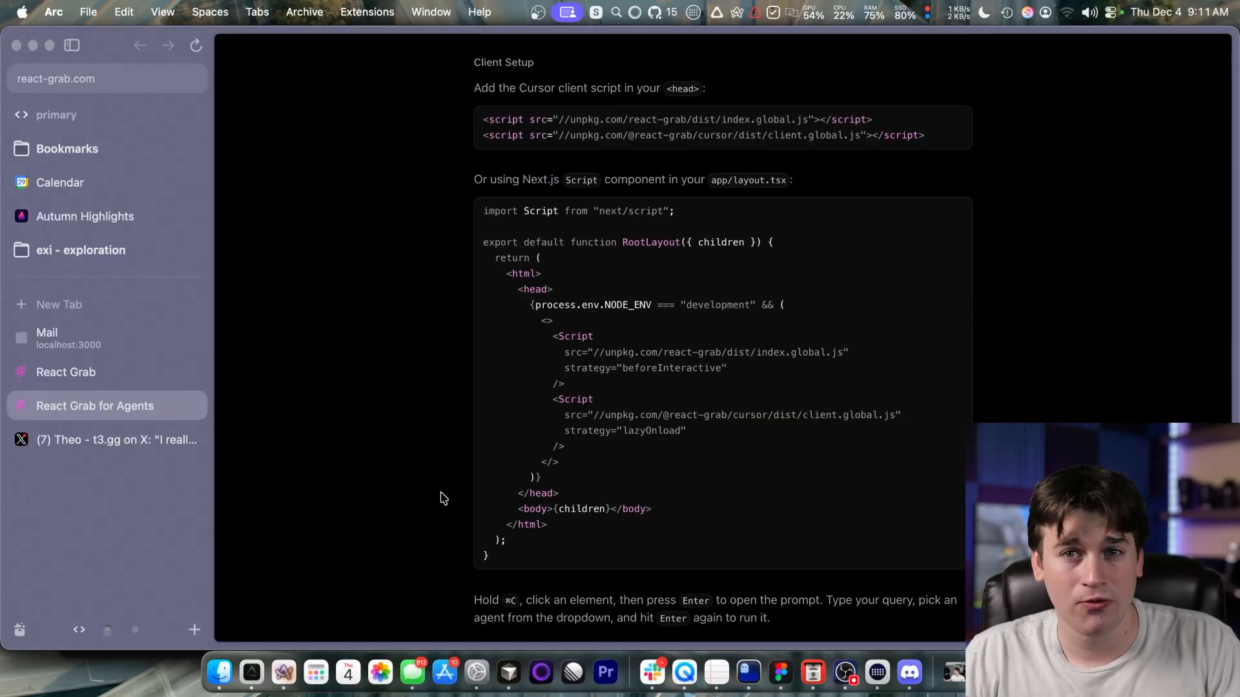
pyautogui.scroll(-3)
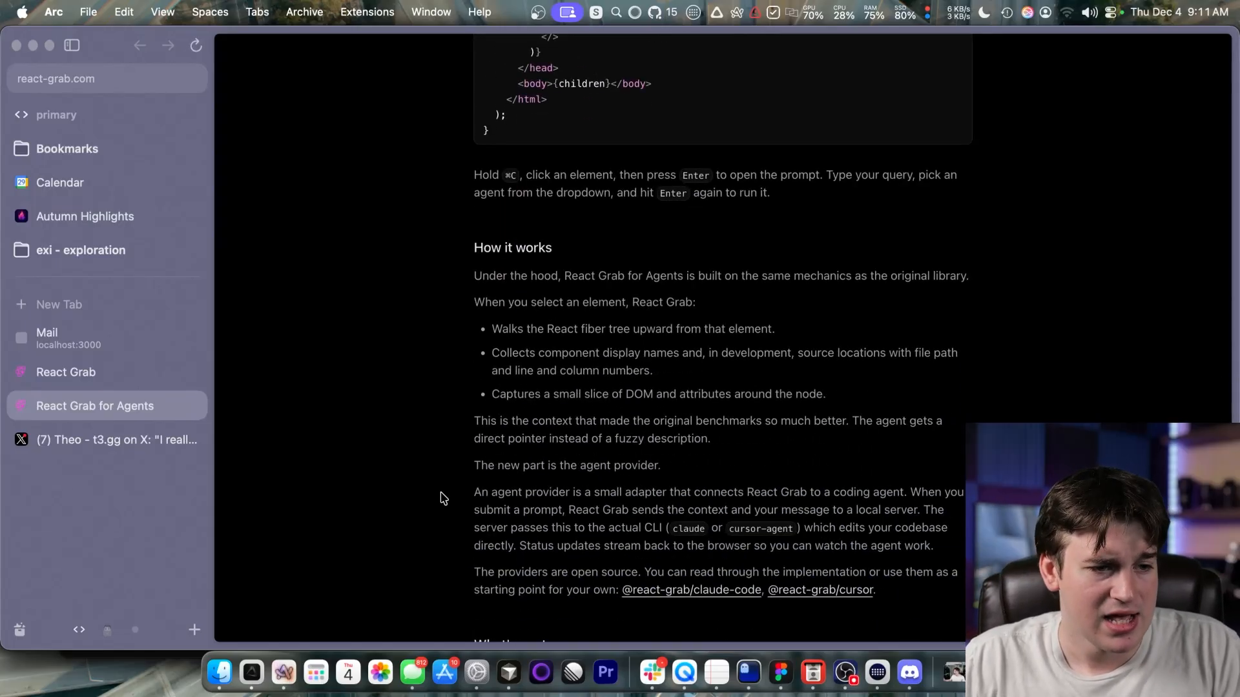
# Scroll to show How it works and the What's next section announcing the Ami agent.
pyautogui.scroll(-3)
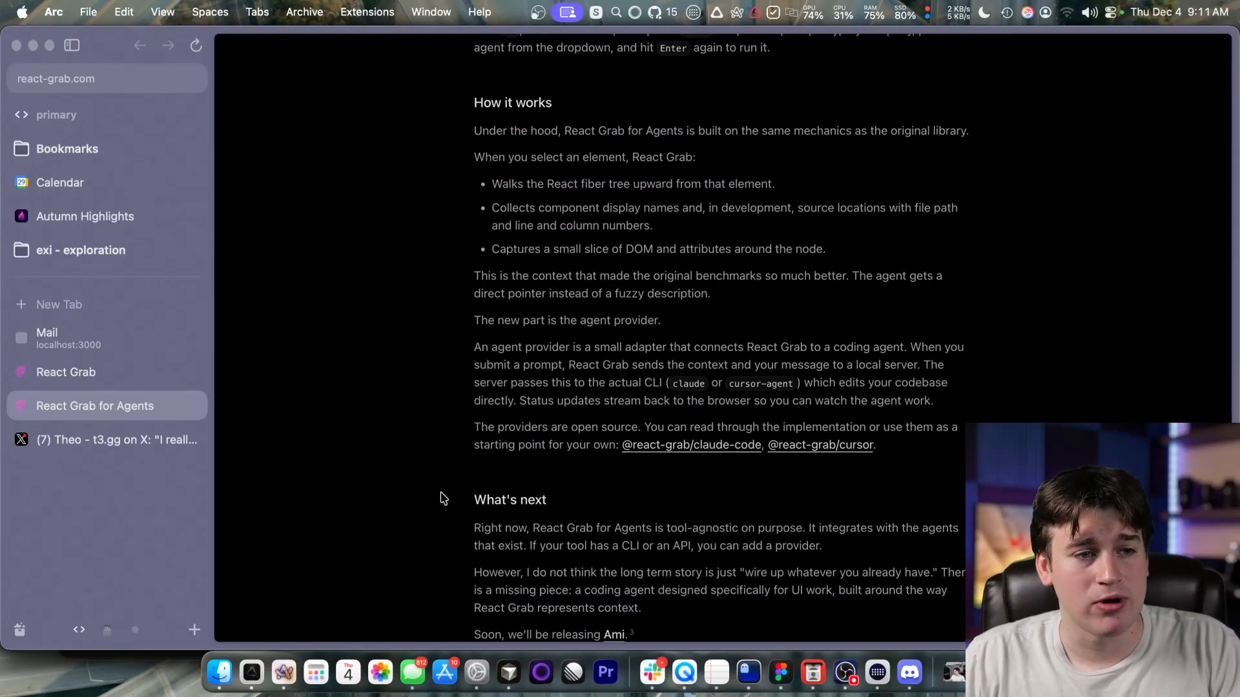
pyautogui.scroll(-3)
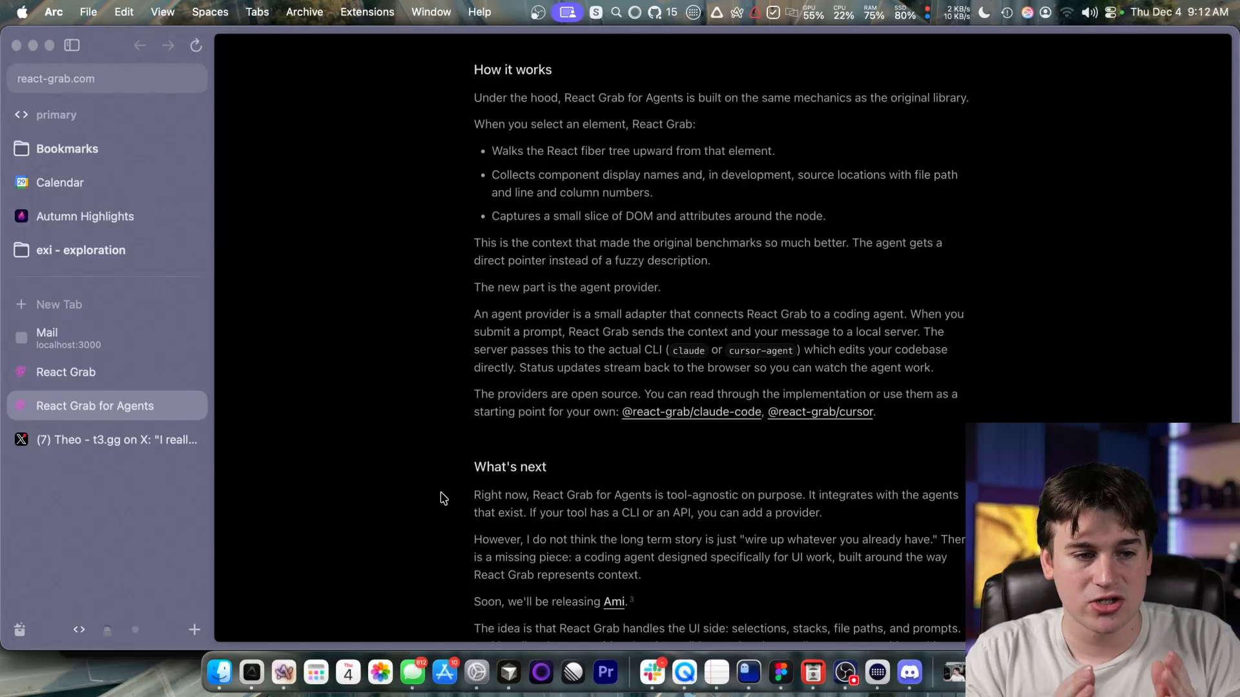
pyautogui.moveTo(458, 458)
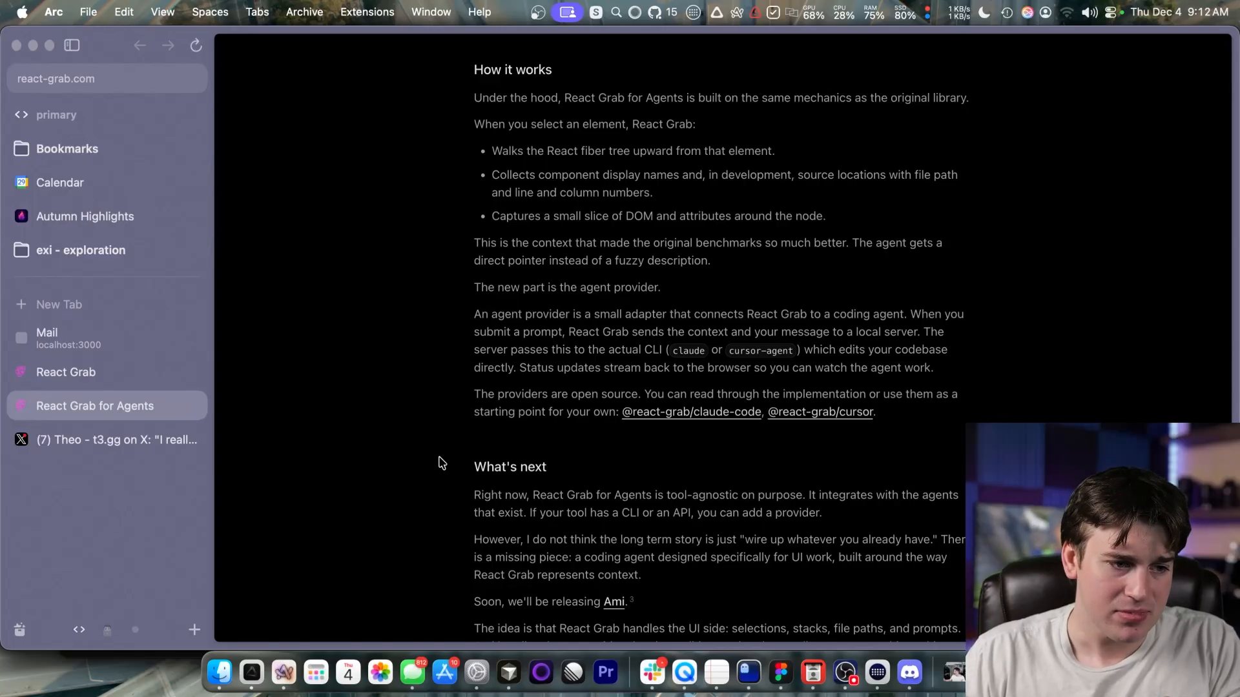
pyautogui.moveTo(522, 464)
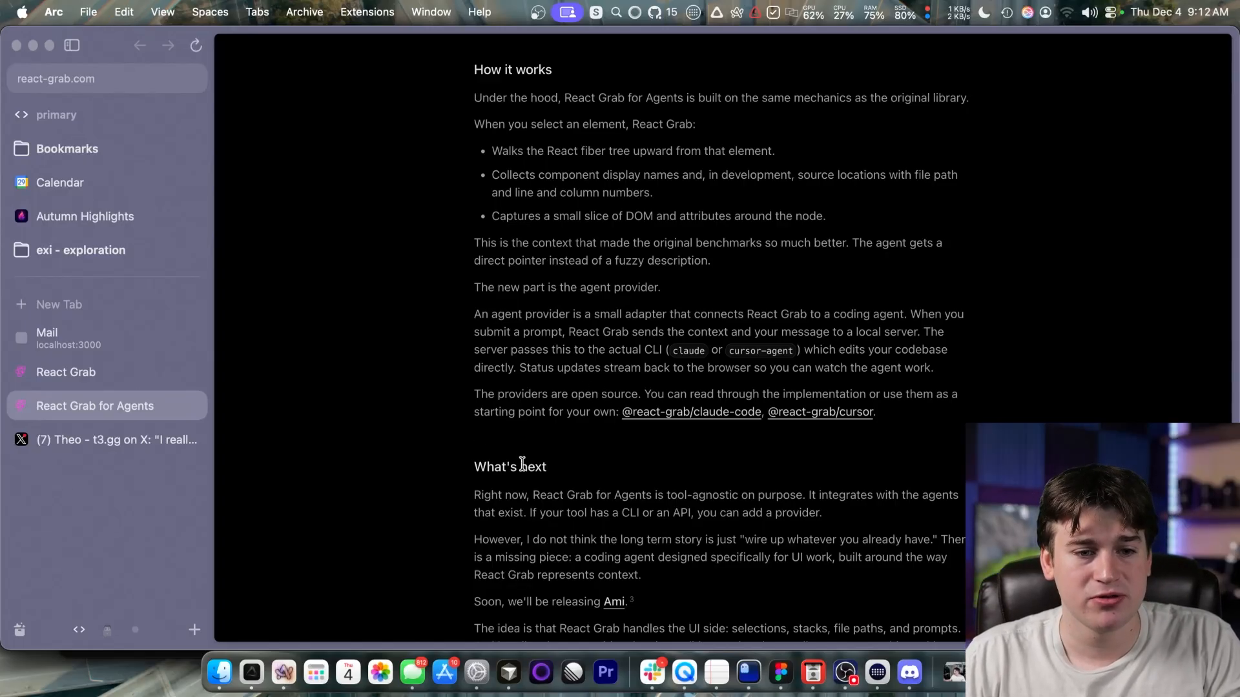
pyautogui.moveTo(421, 464)
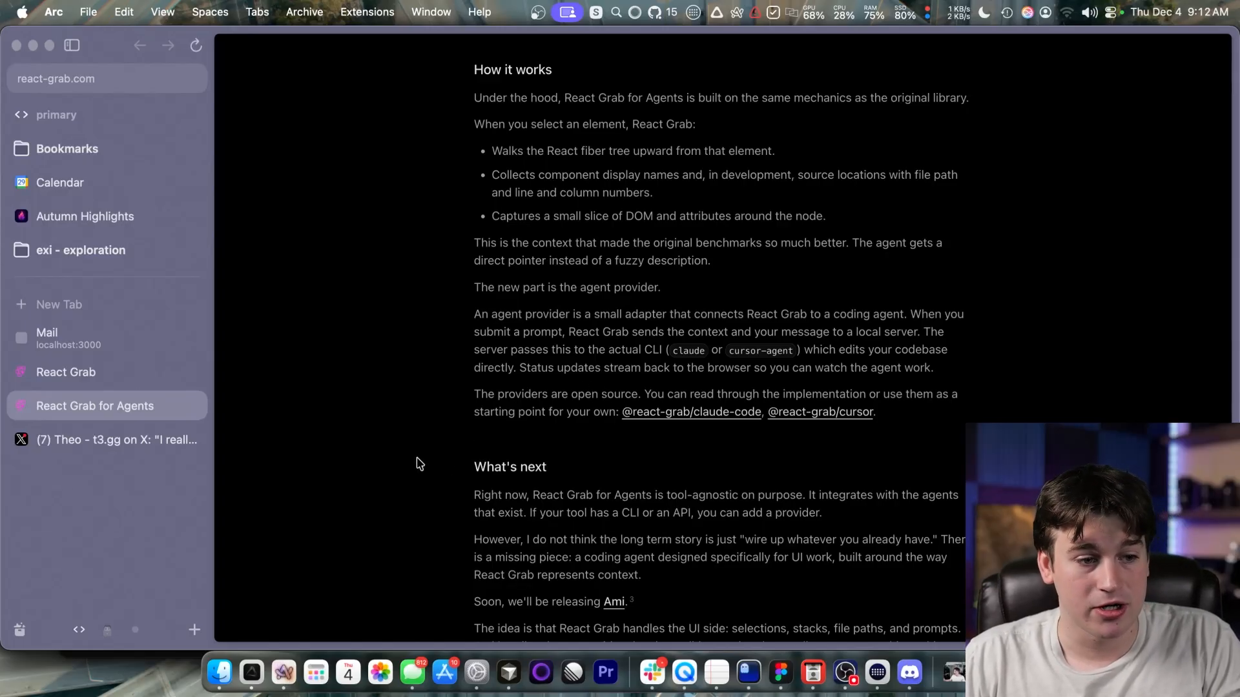
# Read down through What's next and Try it out, then scroll back to the title and TL;DR.
pyautogui.scroll(-3)
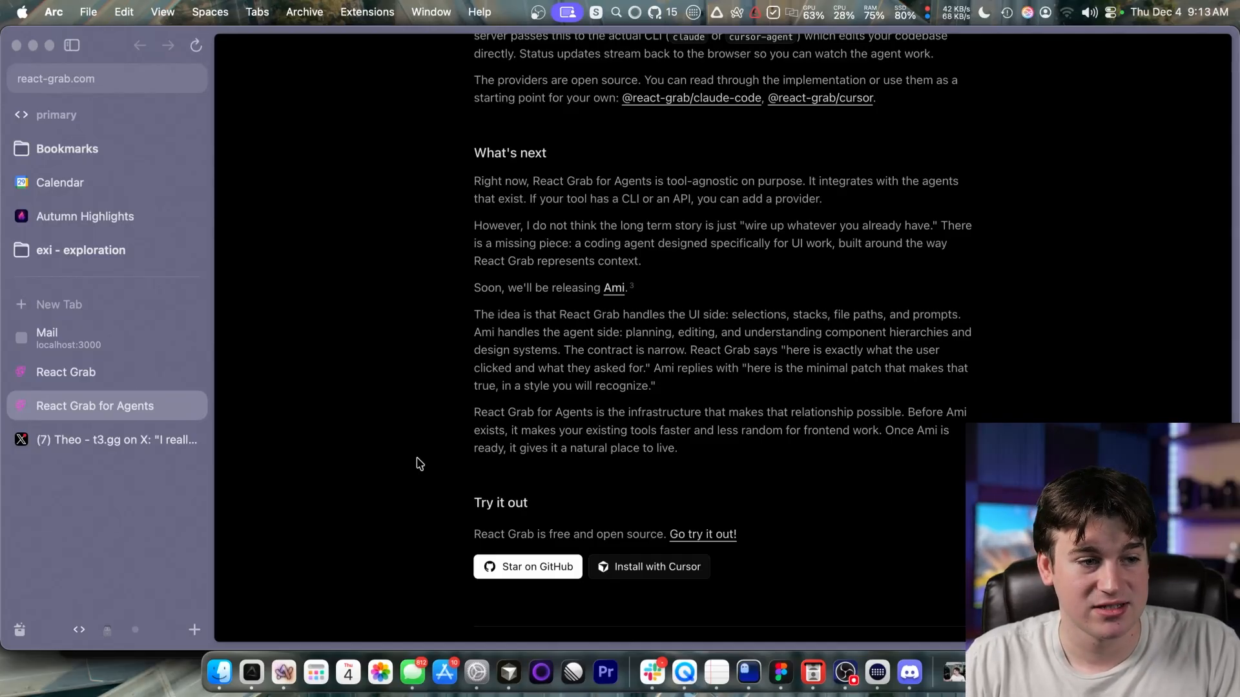
pyautogui.moveTo(411, 397)
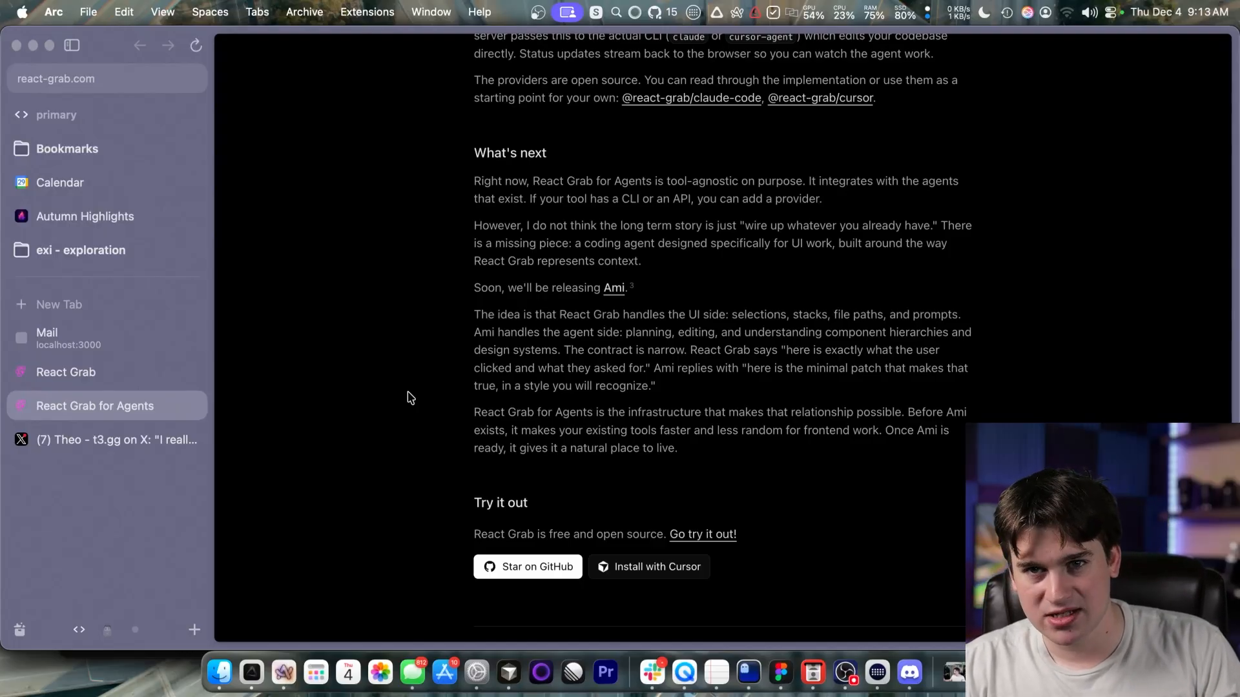
pyautogui.moveTo(402, 404)
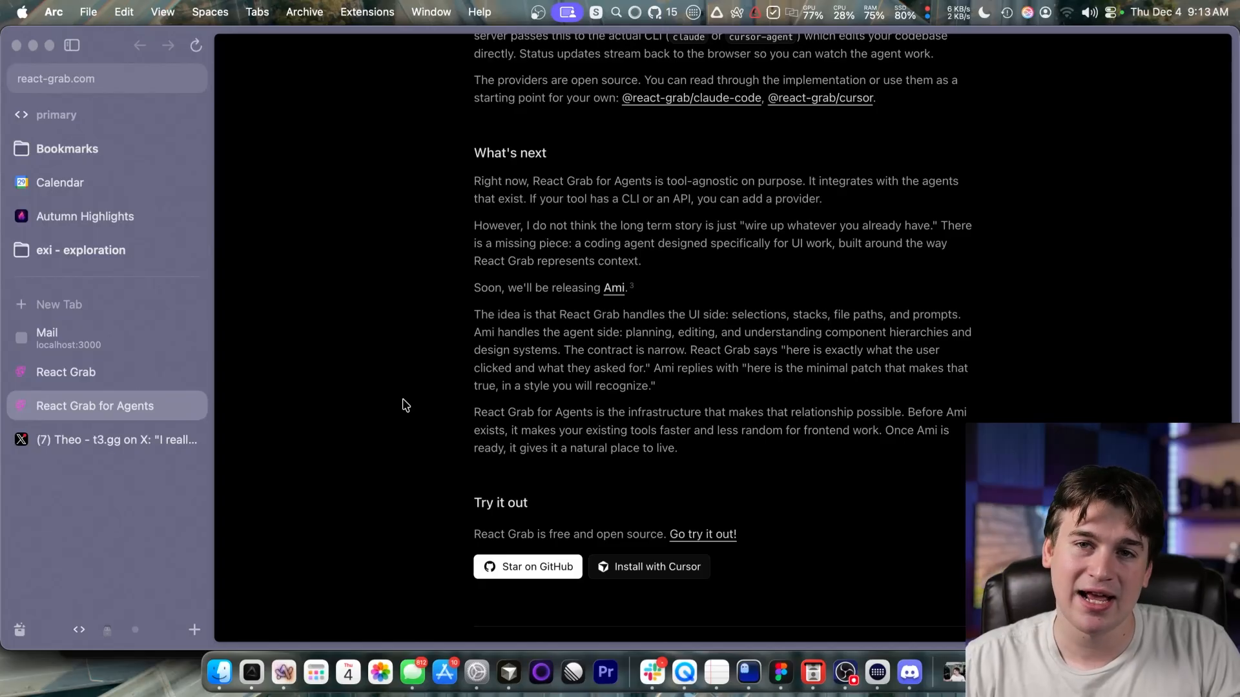
pyautogui.moveTo(401, 397)
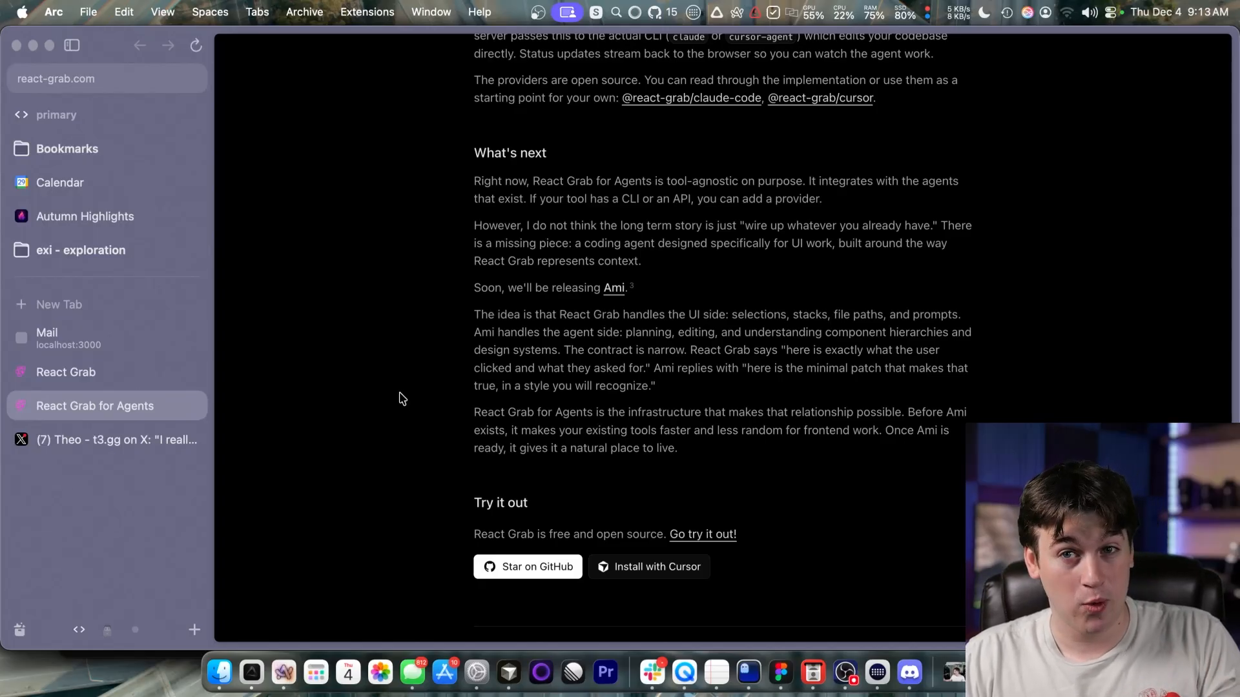
pyautogui.moveTo(423, 393)
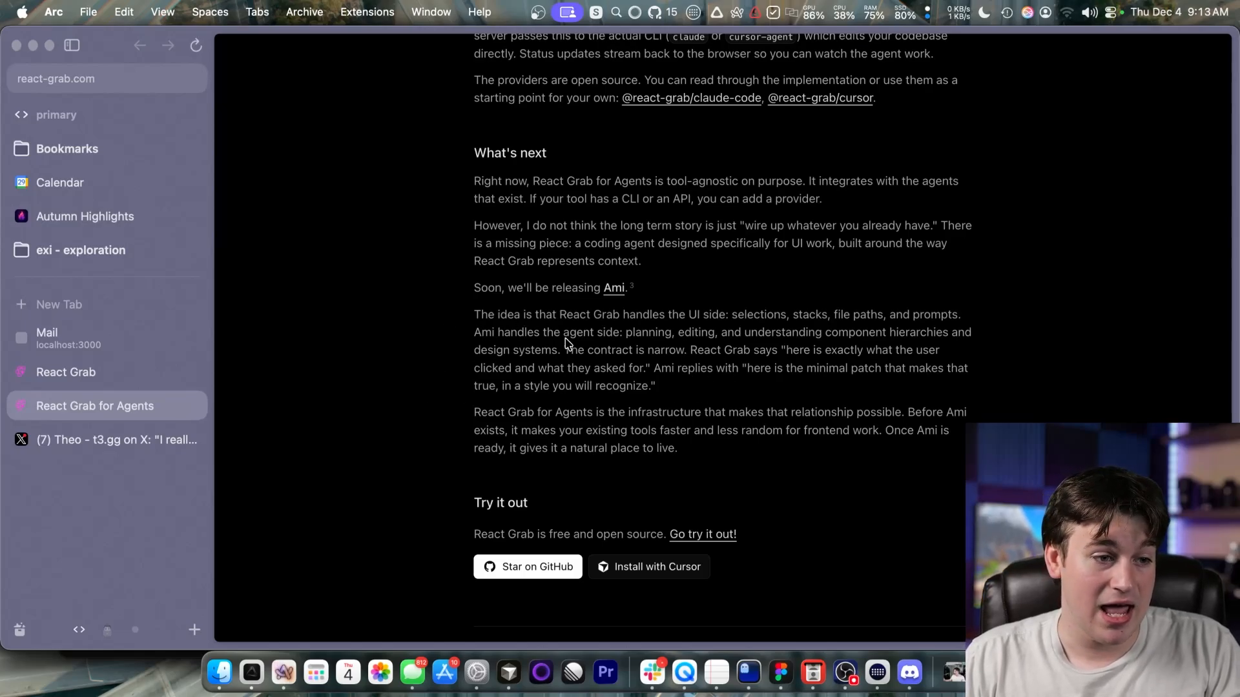
pyautogui.moveTo(888, 348)
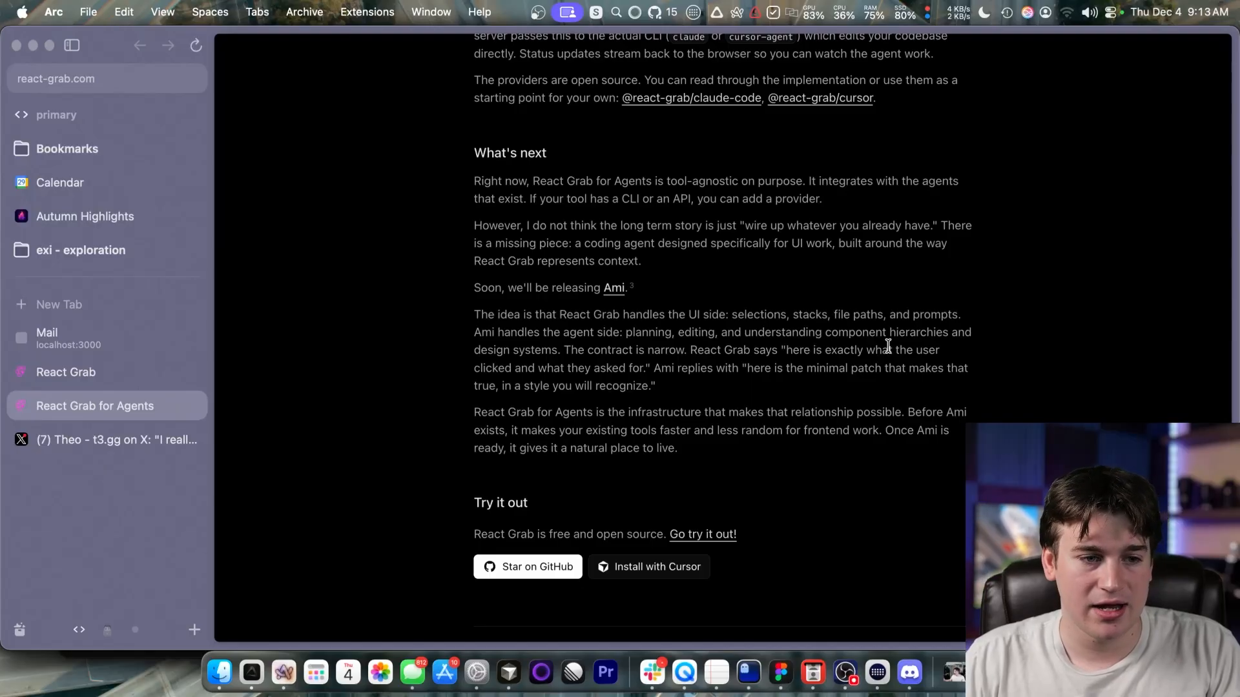
pyautogui.moveTo(545, 369)
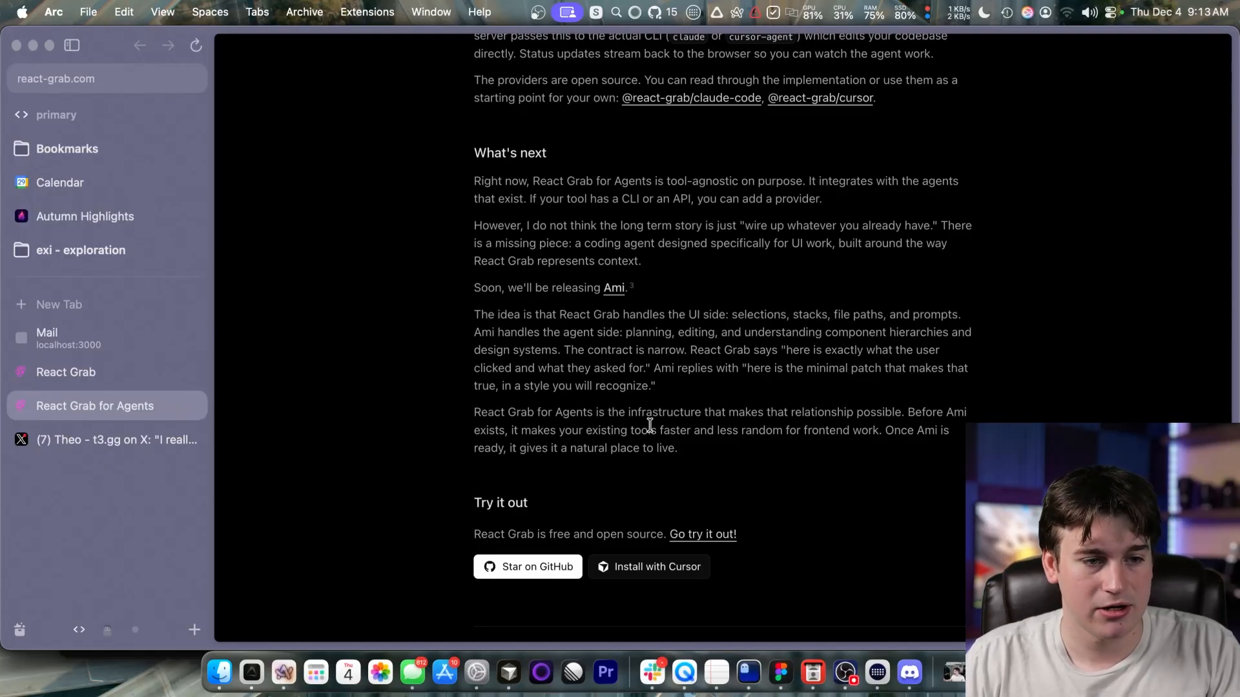
pyautogui.moveTo(735, 412)
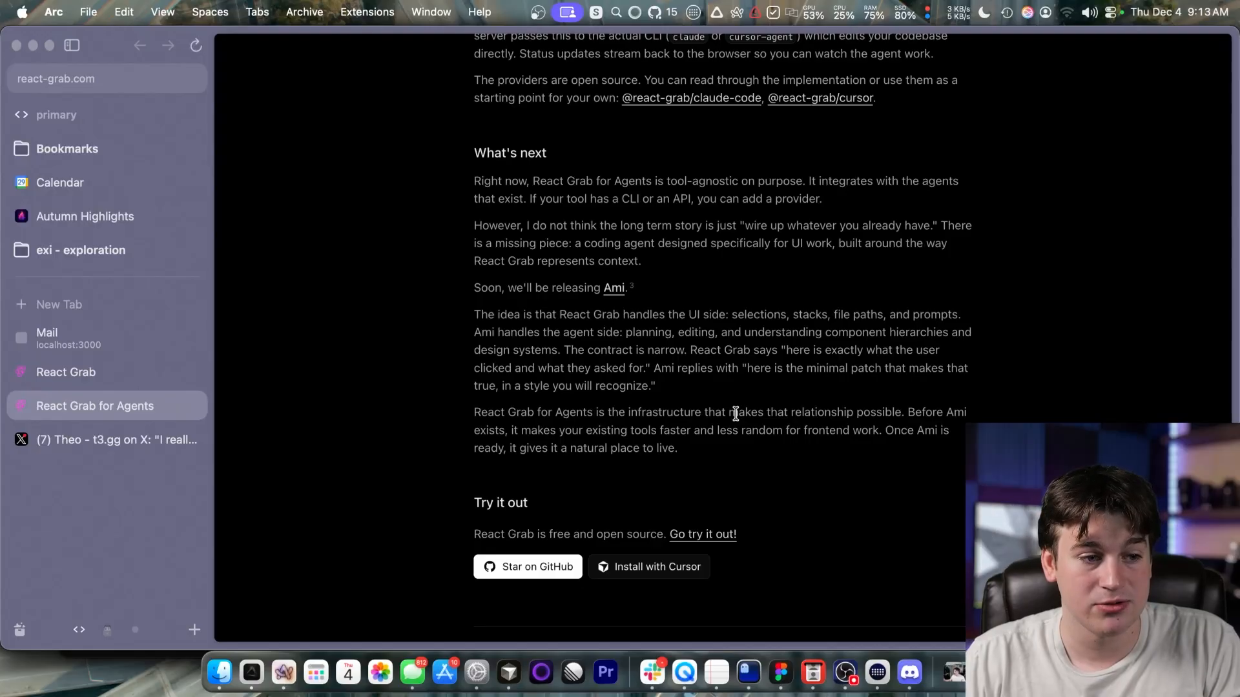
pyautogui.moveTo(756, 408)
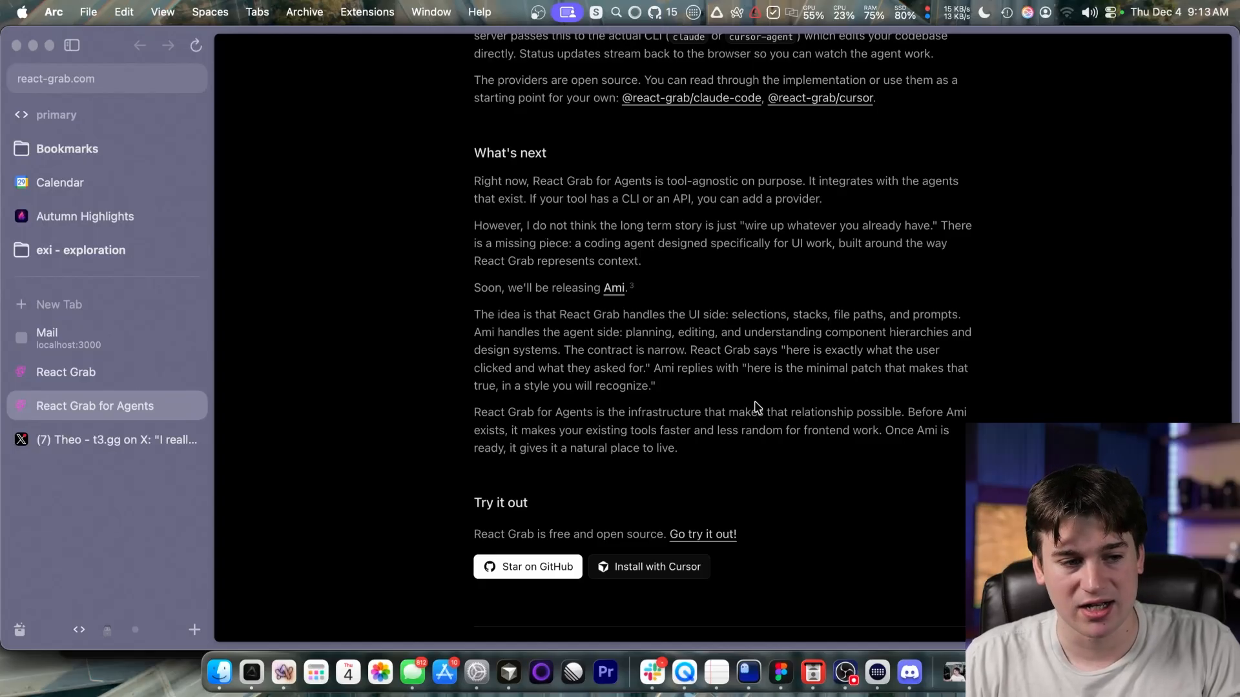
pyautogui.moveTo(566, 495)
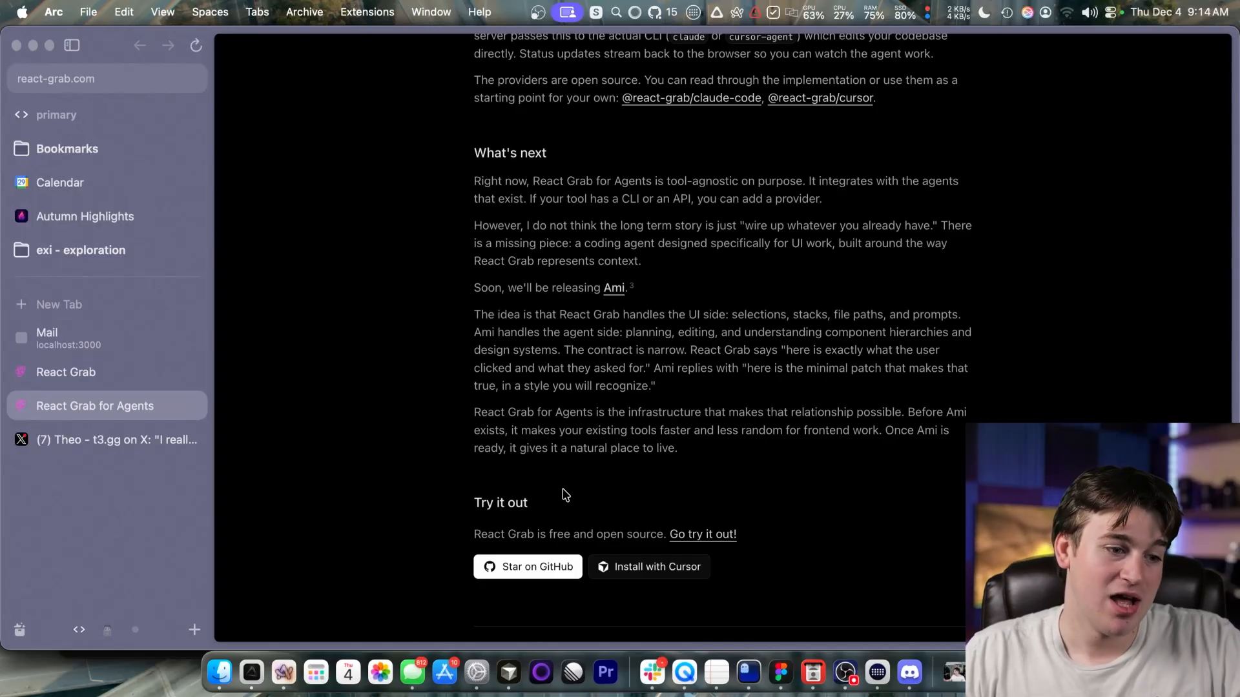
pyautogui.scroll(3)
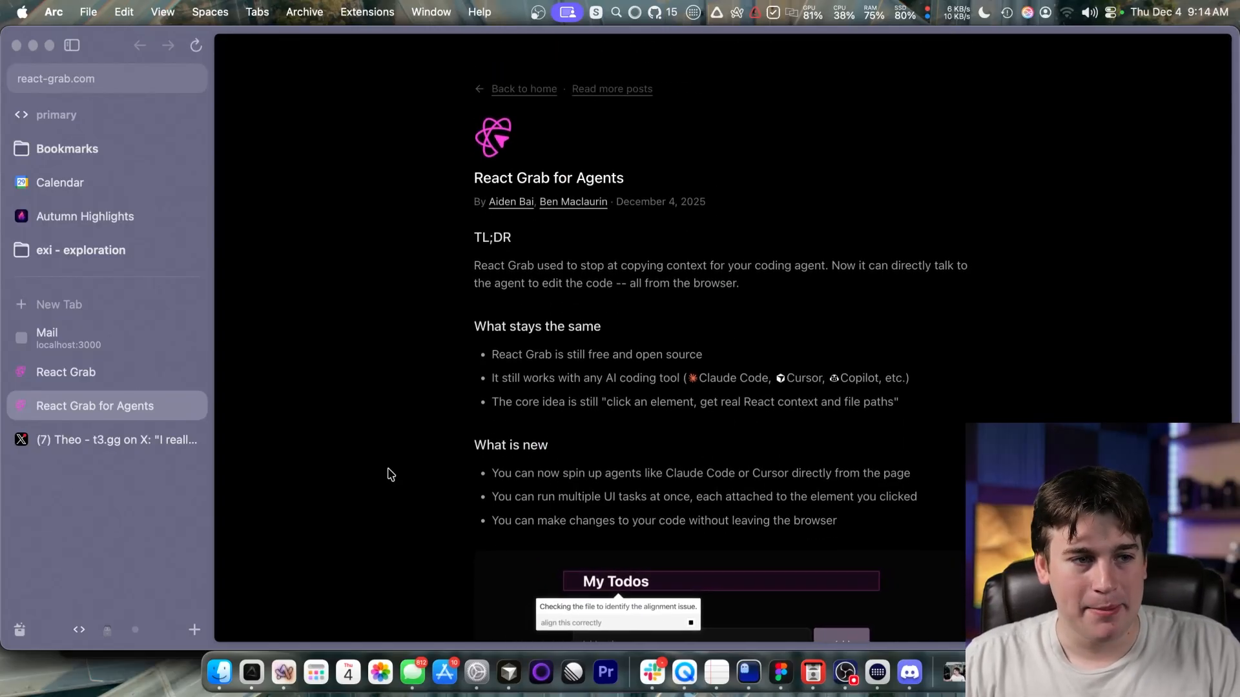